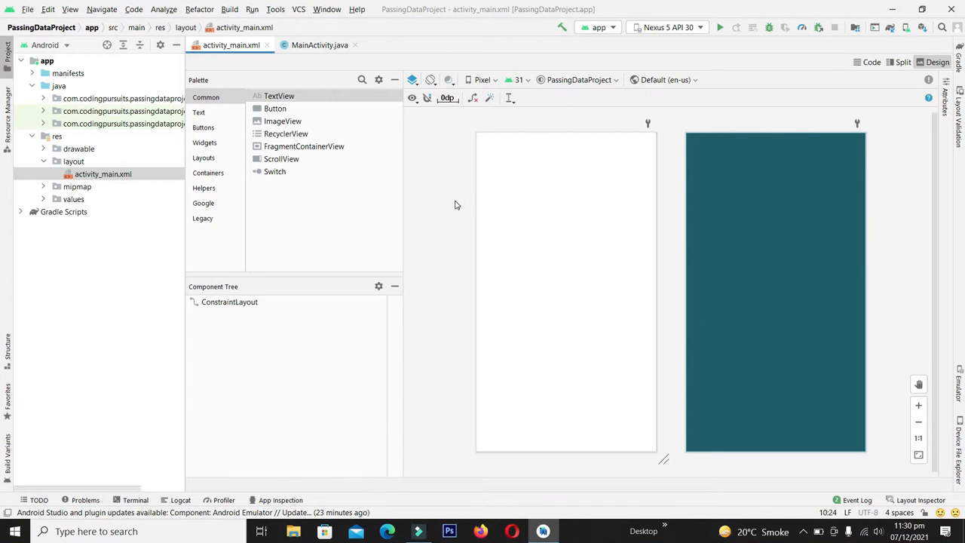
pyautogui.moveTo(354, 187)
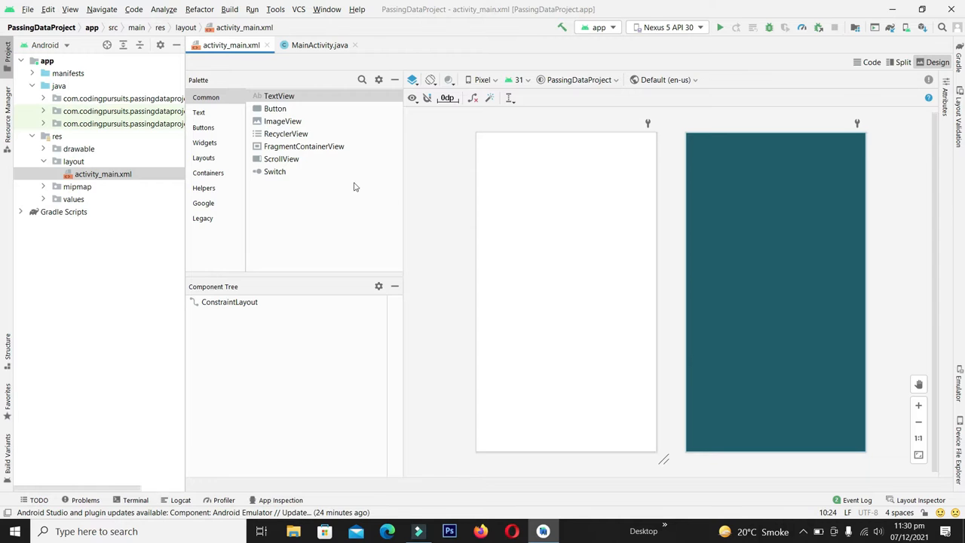
# - Place a Name text field and a Button from the Palette onto activity_main.xml
pyautogui.click(199, 112)
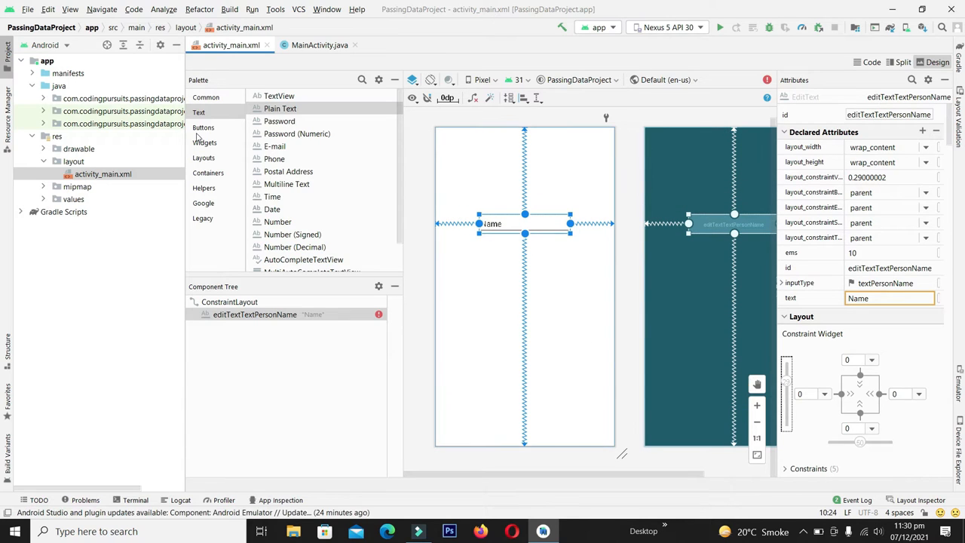
pyautogui.click(205, 97)
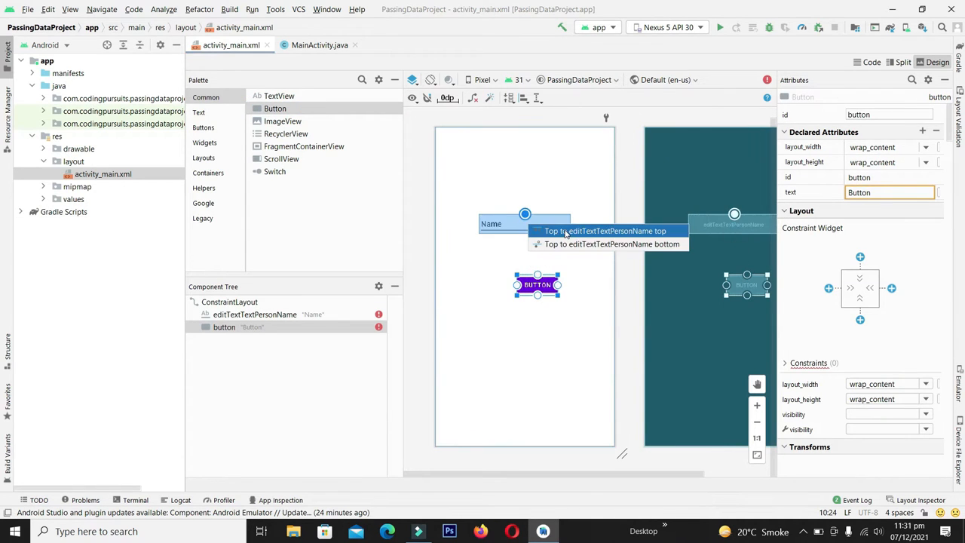
# - Constrain the button below the Name field, give the field 10dp margins and id editTextSenderData
pyautogui.click(603, 231)
pyautogui.write('0dp')
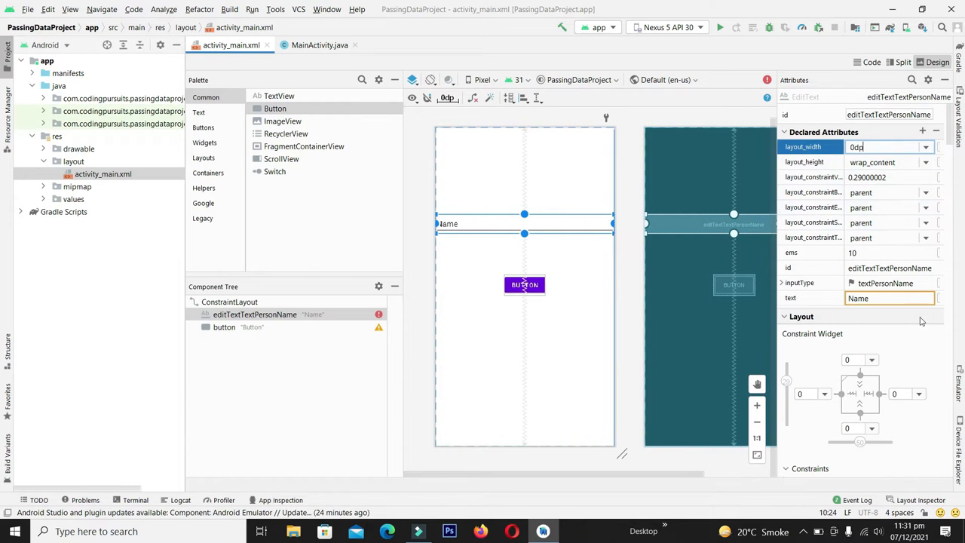
pyautogui.click(813, 392)
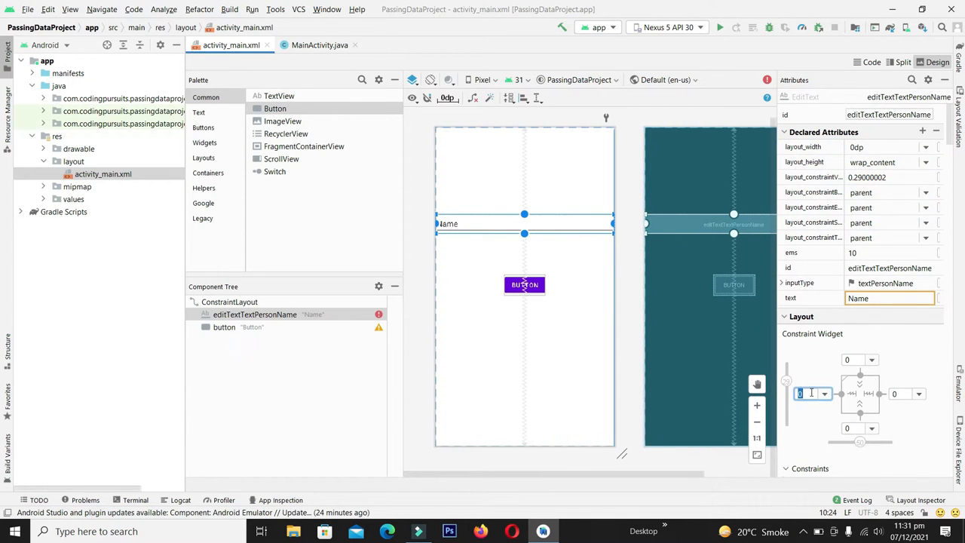
pyautogui.write('10dp')
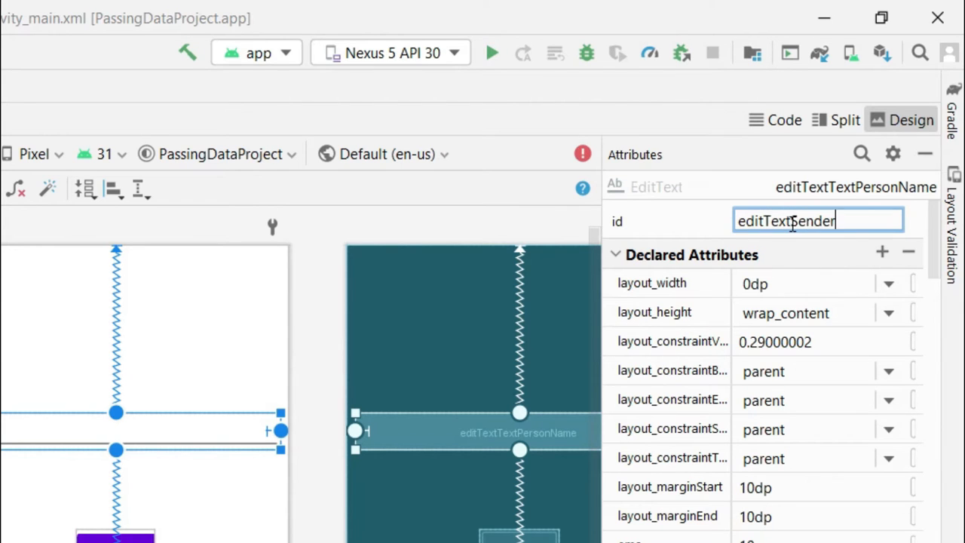
pyautogui.write('Data')
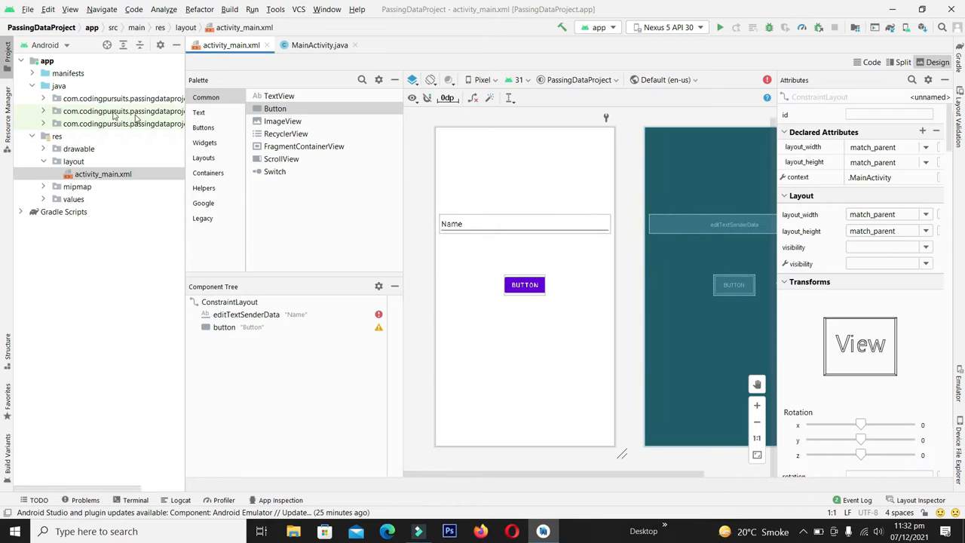
# - Add an empty public void buttonSenderPressed(View v) method to MainActivity, importing View
pyautogui.click(42, 99)
pyautogui.write('v')
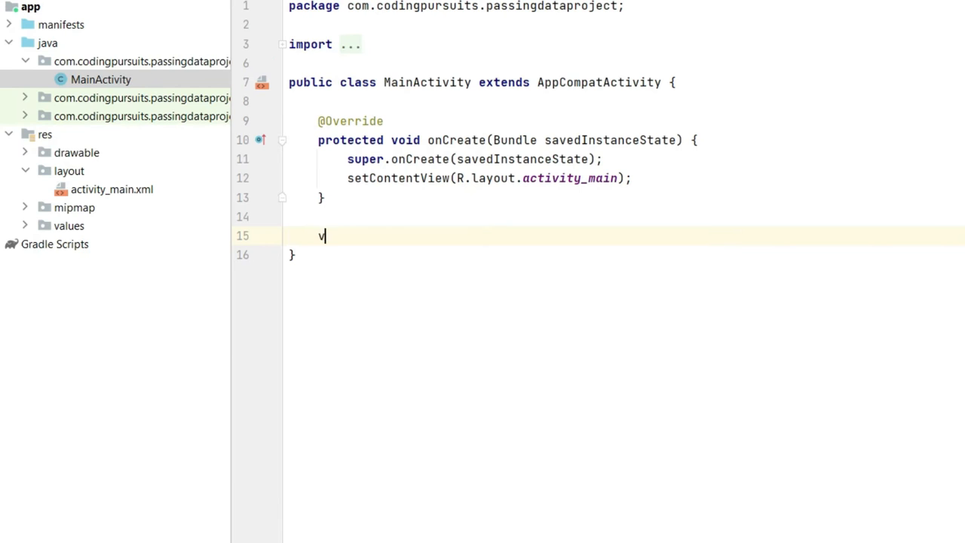
pyautogui.write('oid_butt')
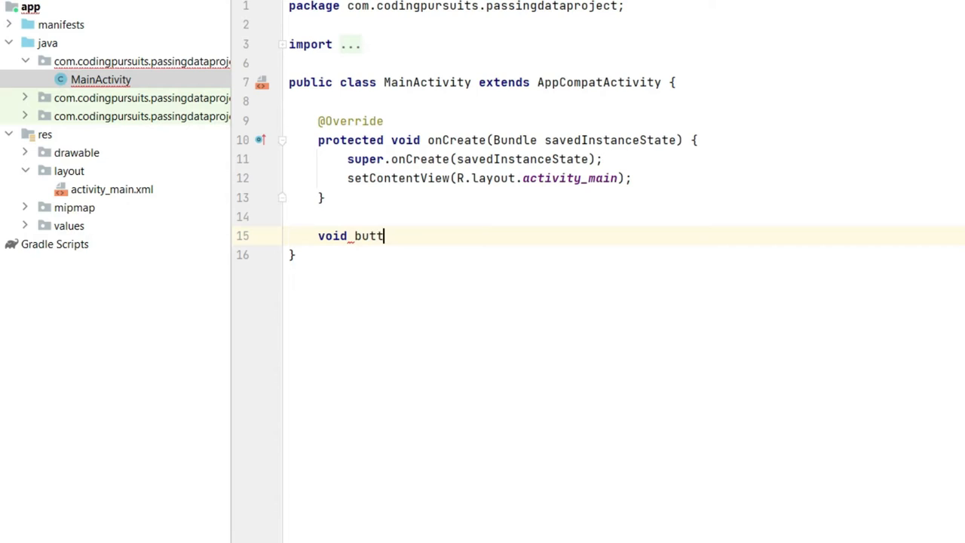
pyautogui.write('onSenderPressed()')
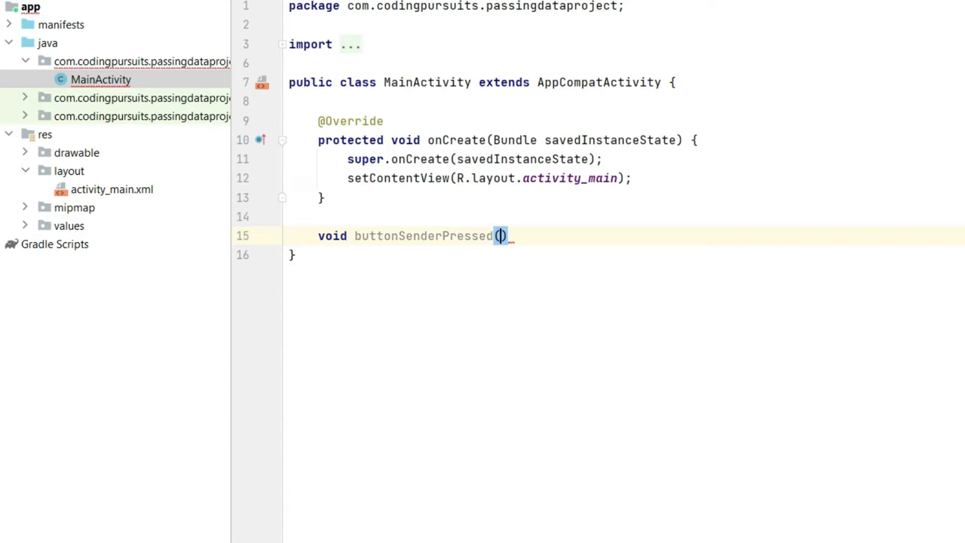
pyautogui.write('View v')
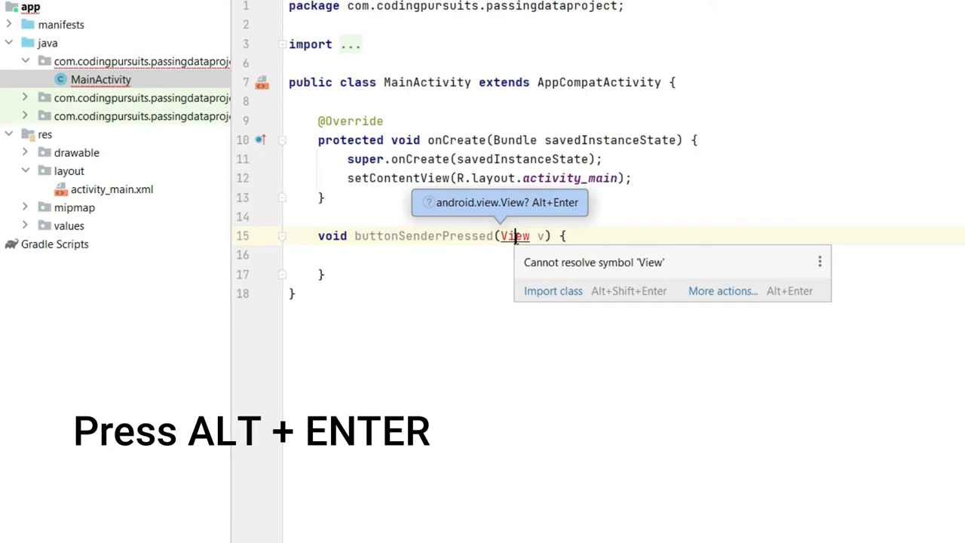
pyautogui.press('alt+enter')
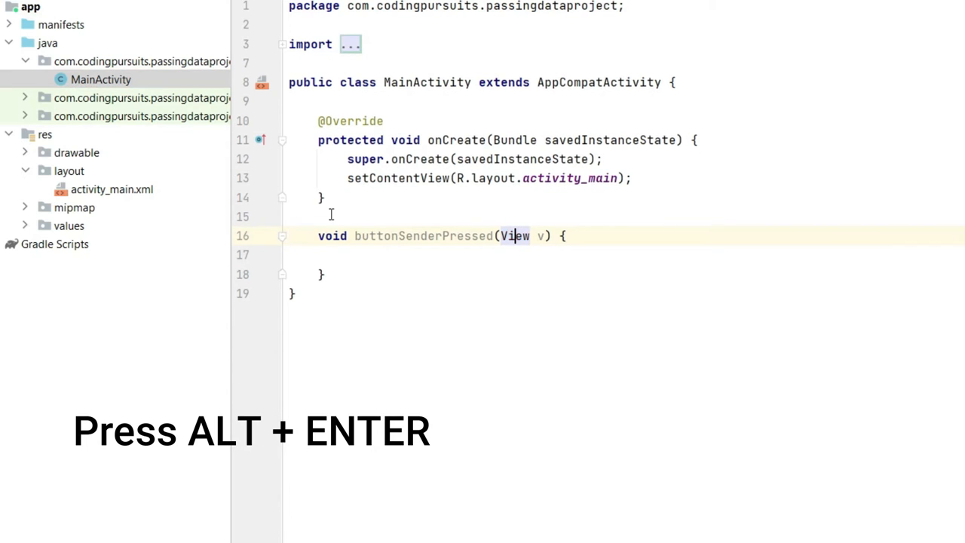
pyautogui.click(318, 235)
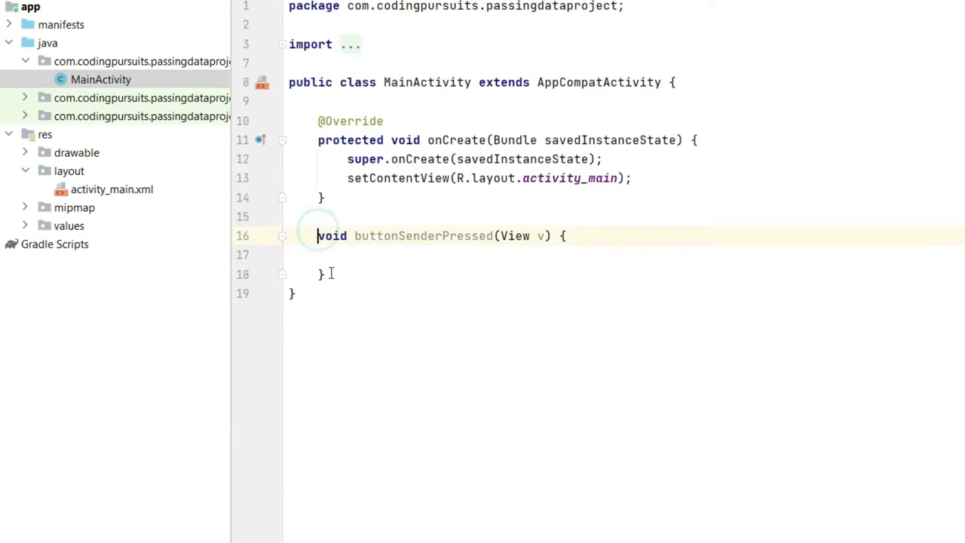
pyautogui.write('public')
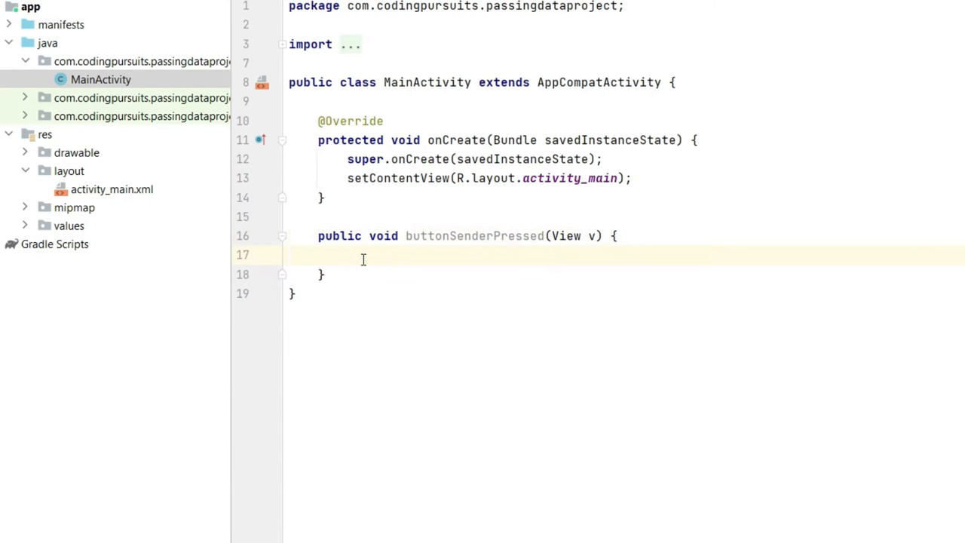
pyautogui.moveTo(428, 190)
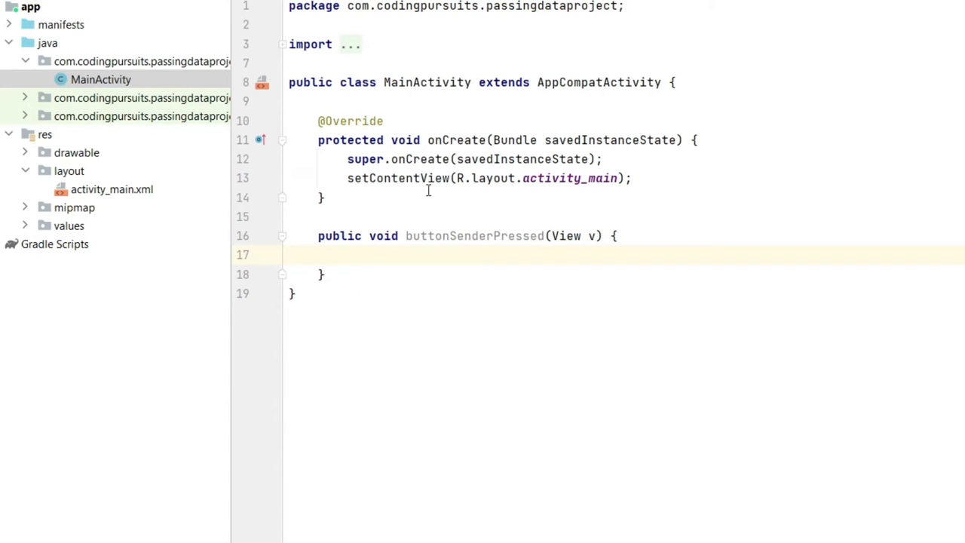
# - Declare EditText editTextSender and assign it via findViewById(R.id.editTextSenderData) in onCreate
pyautogui.press('Enter')
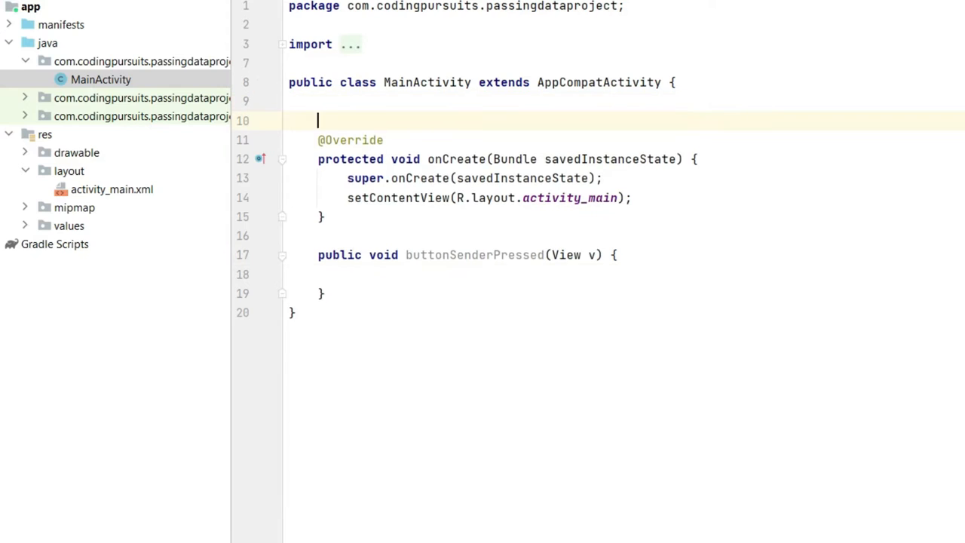
pyautogui.write('EditText')
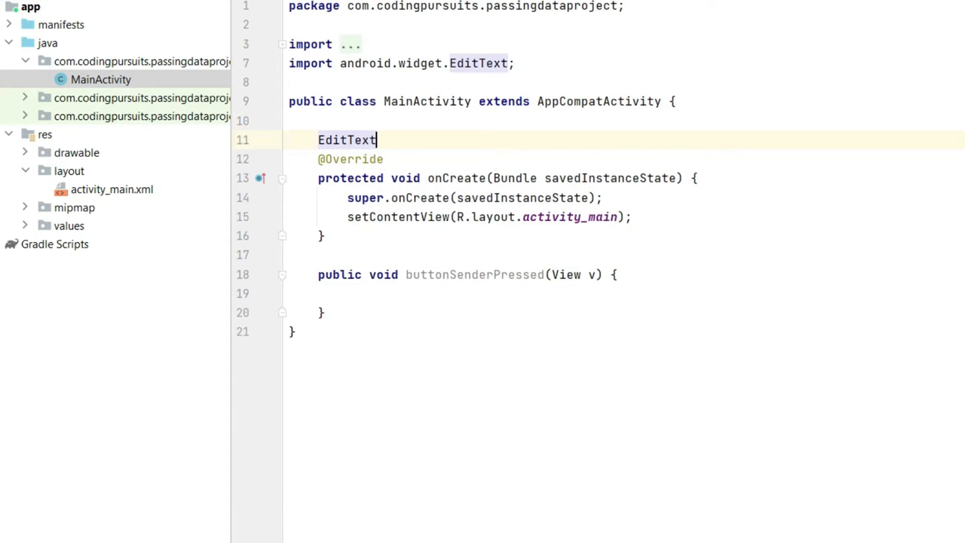
pyautogui.write('editText')
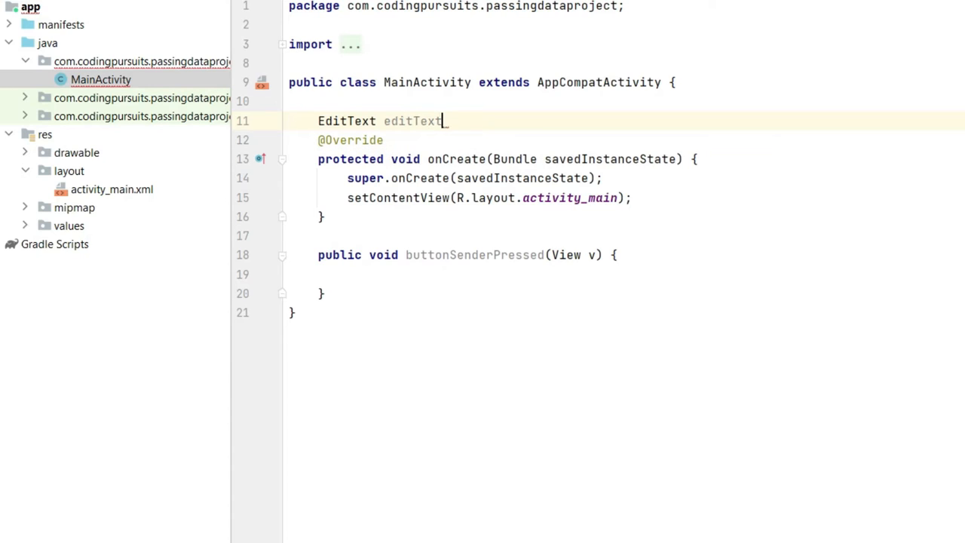
pyautogui.write('Sender;')
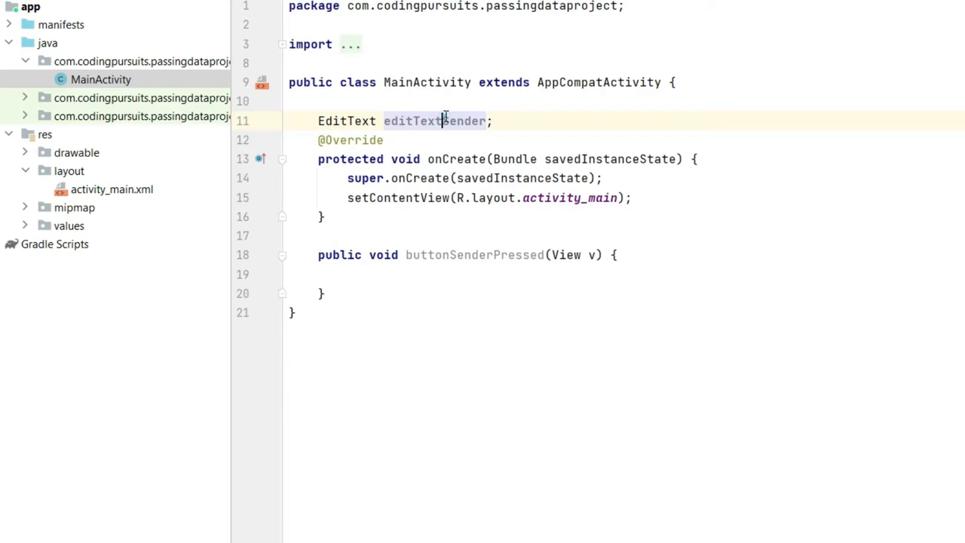
pyautogui.doubleClick(434, 120)
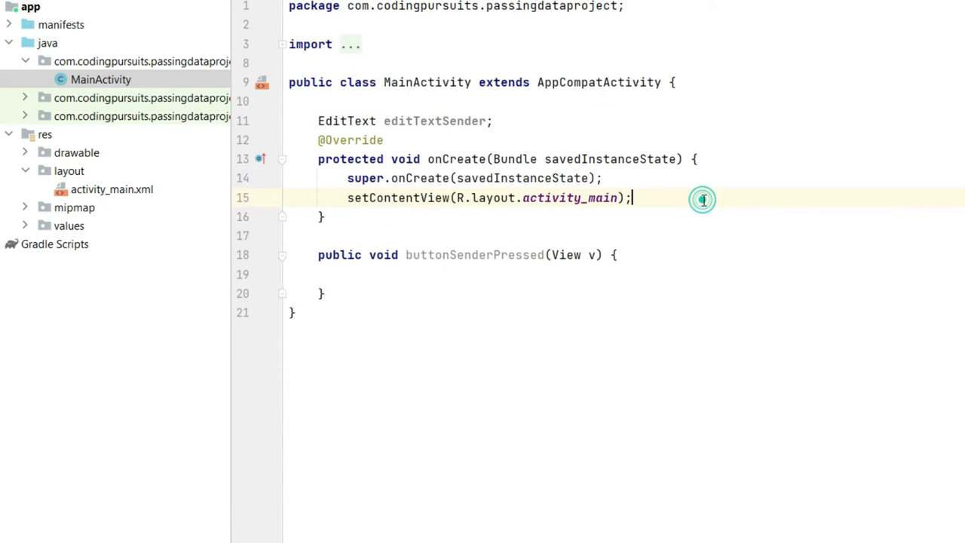
pyautogui.write('editTextSender')
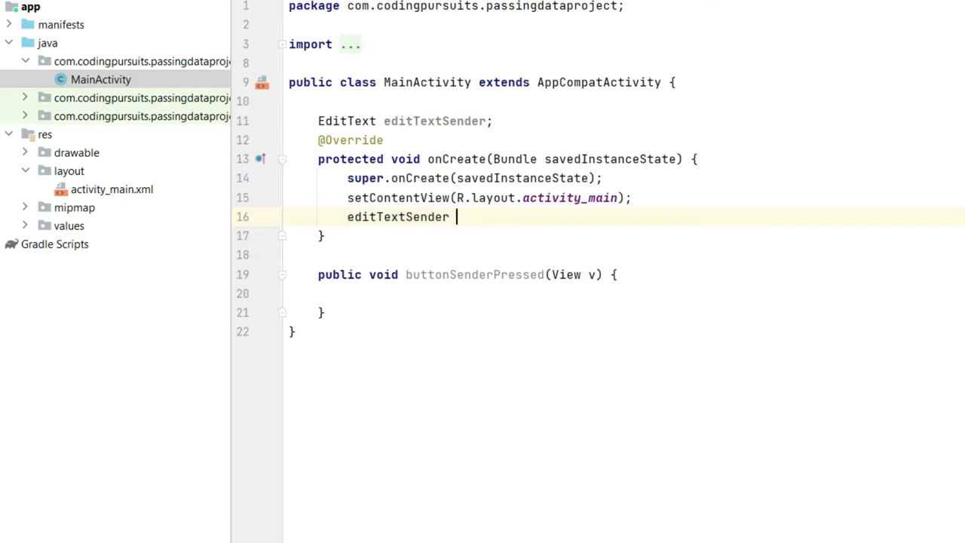
pyautogui.write('= (EditText)')
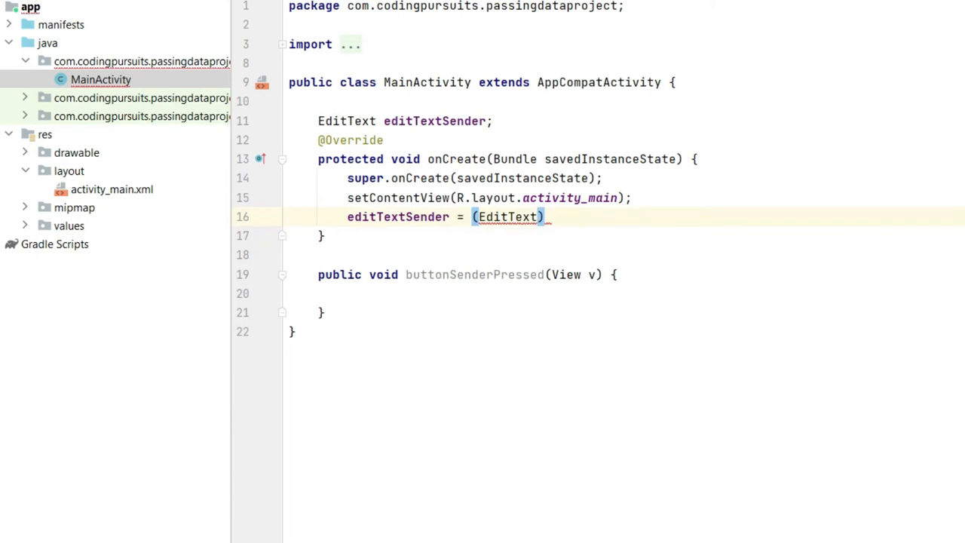
pyautogui.write('findViewById(R.id.editTextSenderData);')
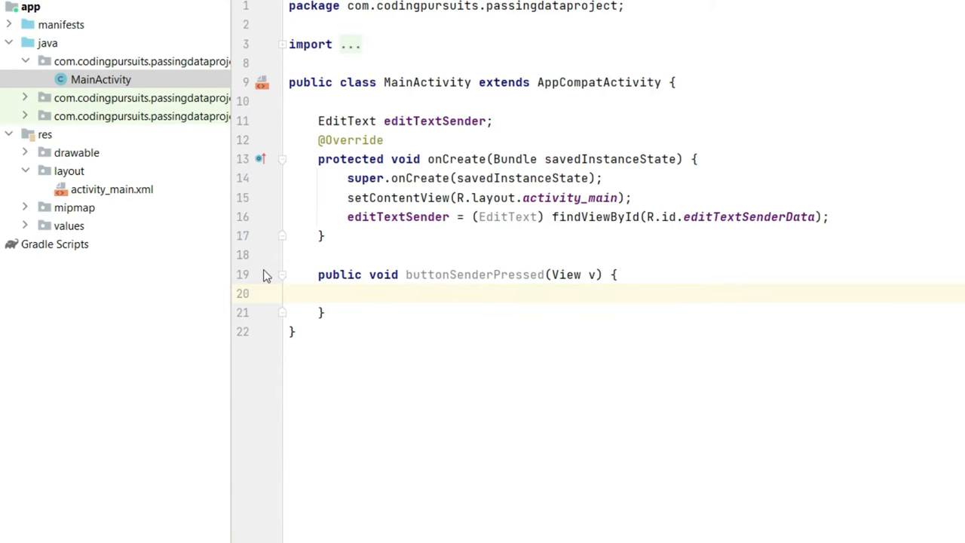
# - Create a new empty activity named ReceiverActivity from the project pane's New menu
pyautogui.click(70, 170)
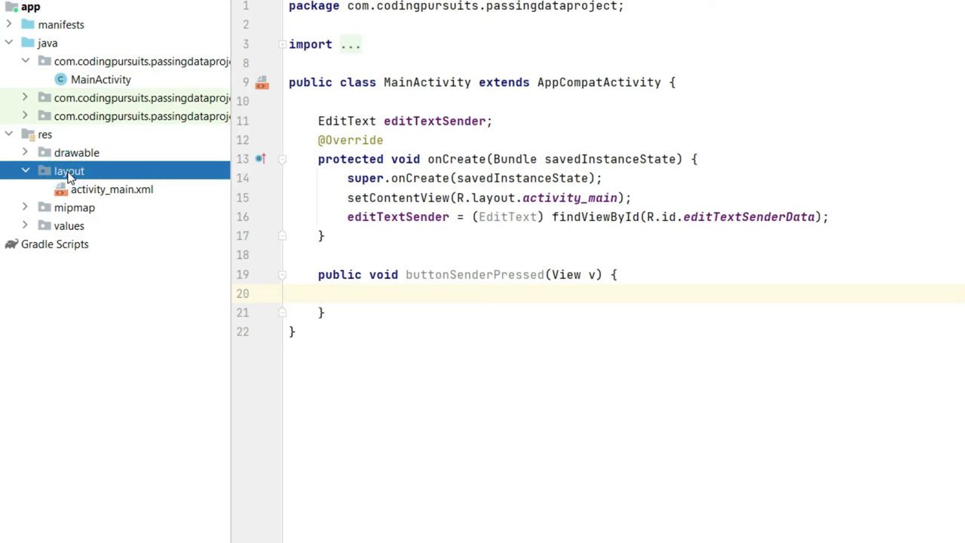
pyautogui.rightClick(69, 171)
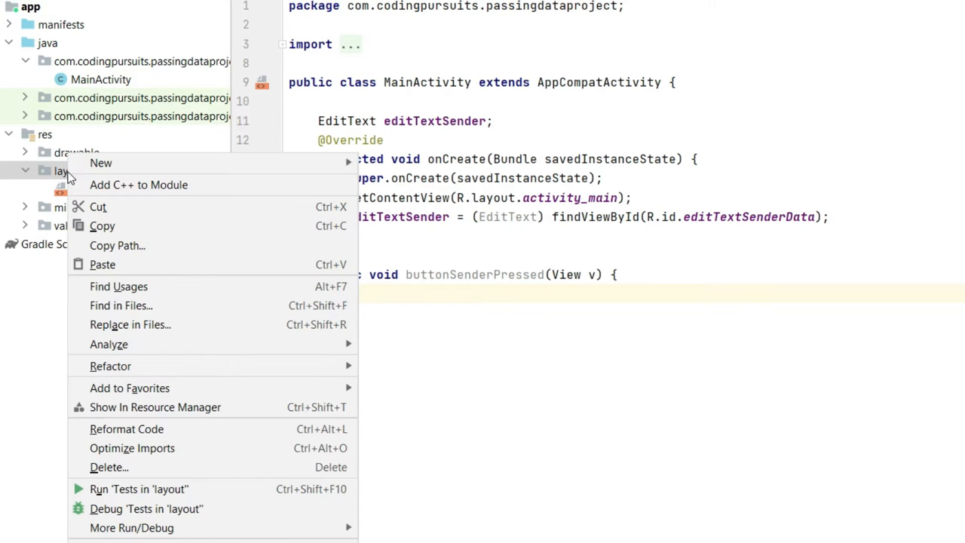
pyautogui.click(100, 163)
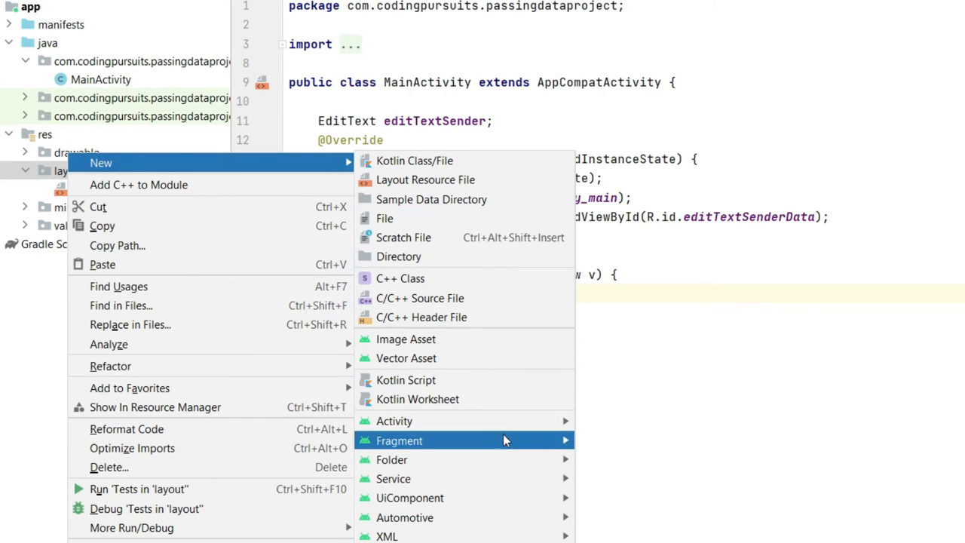
pyautogui.moveTo(395, 421)
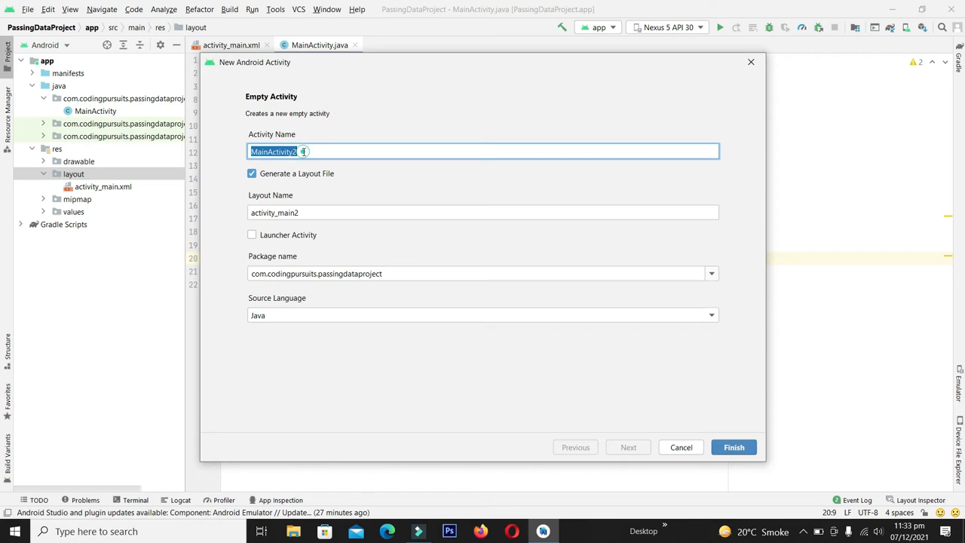
pyautogui.write('ReceiverAc')
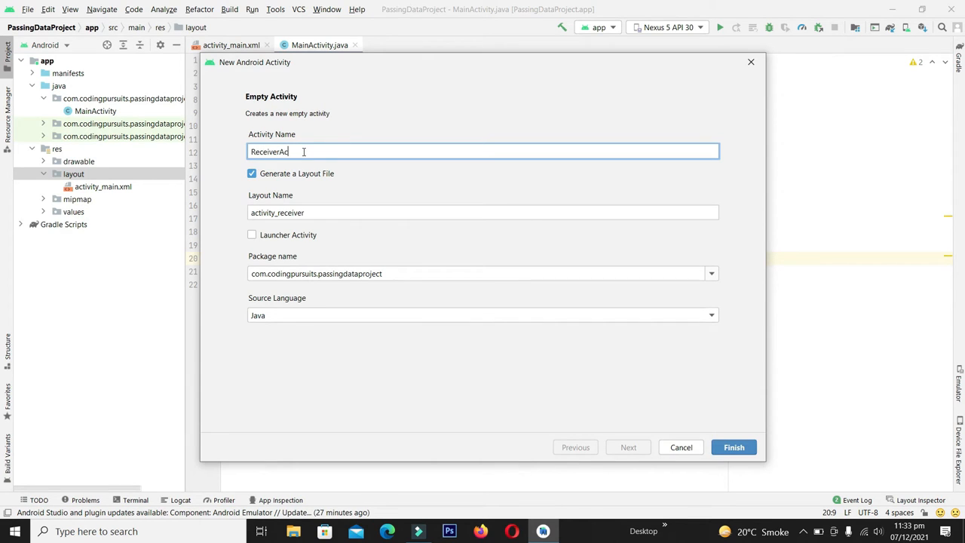
pyautogui.write('tivity')
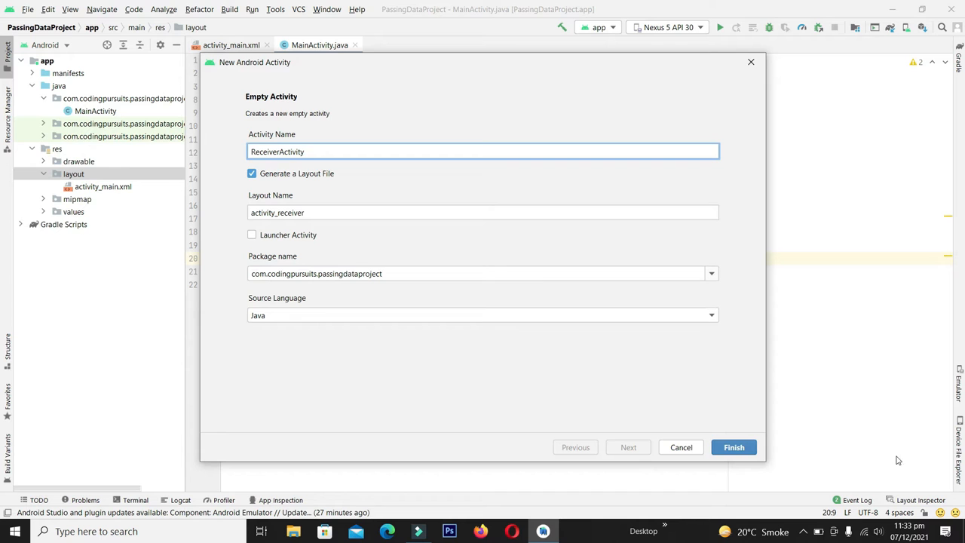
pyautogui.click(732, 446)
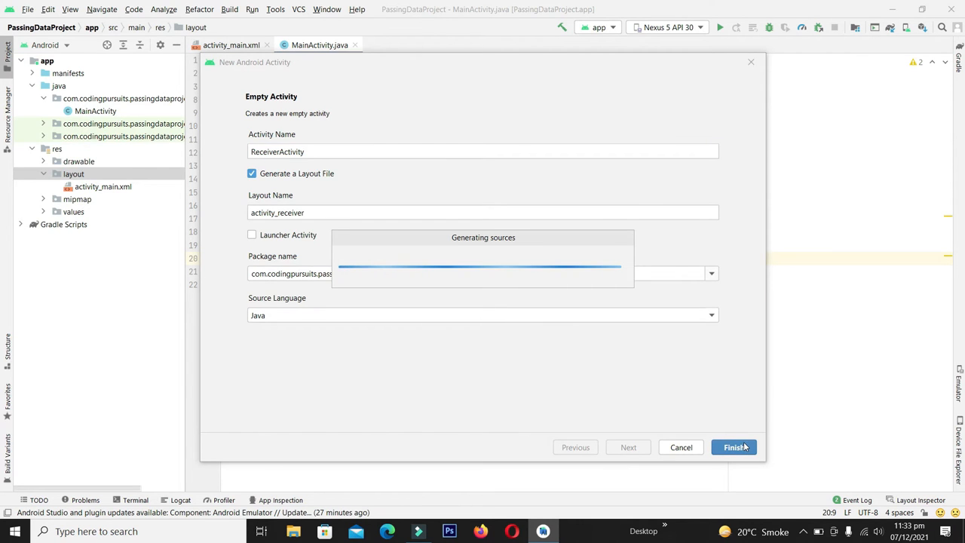
# - Bring MainActivity's source code back into the editor
pyautogui.click(733, 446)
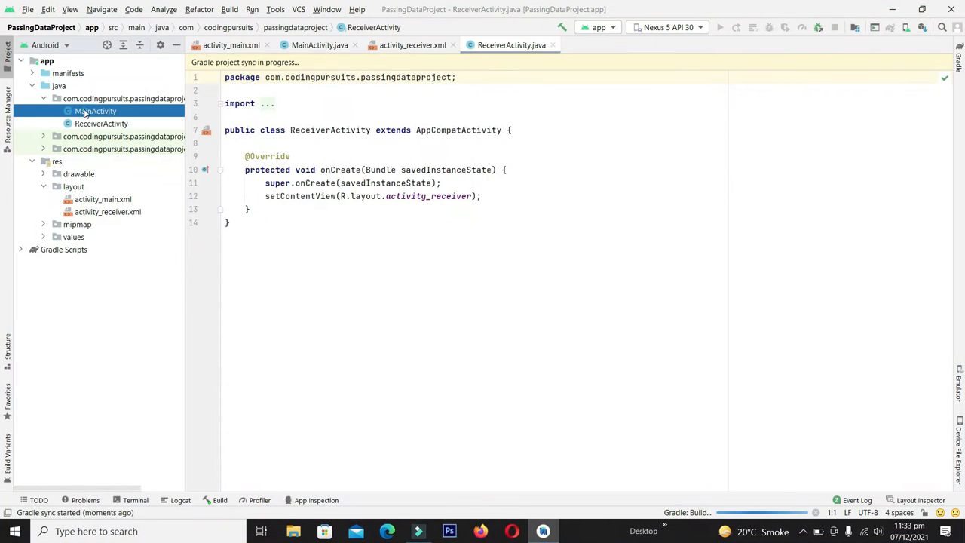
pyautogui.click(97, 112)
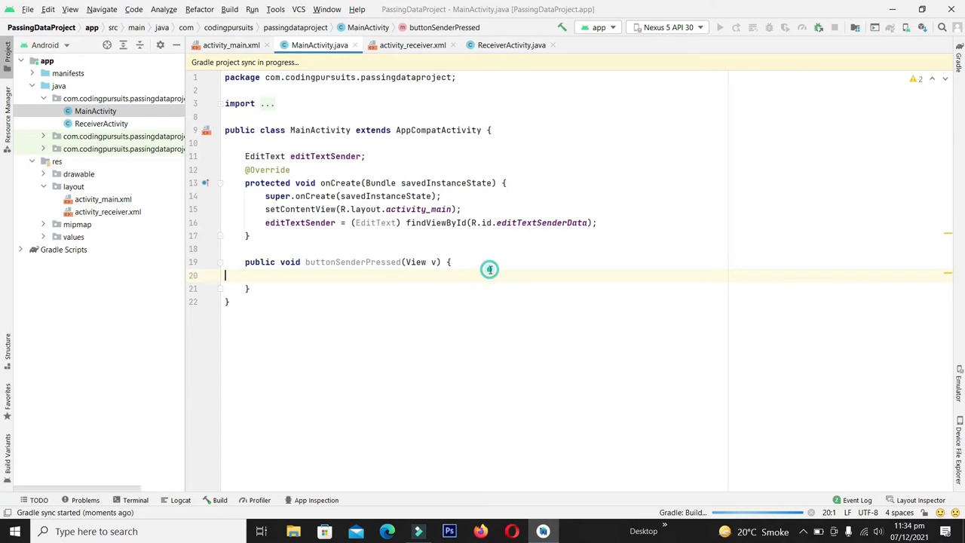
# - Create Intent senderIntent = new Intent(this, ReceiverActivity.class) inside buttonSenderPressed
pyautogui.press('enter')
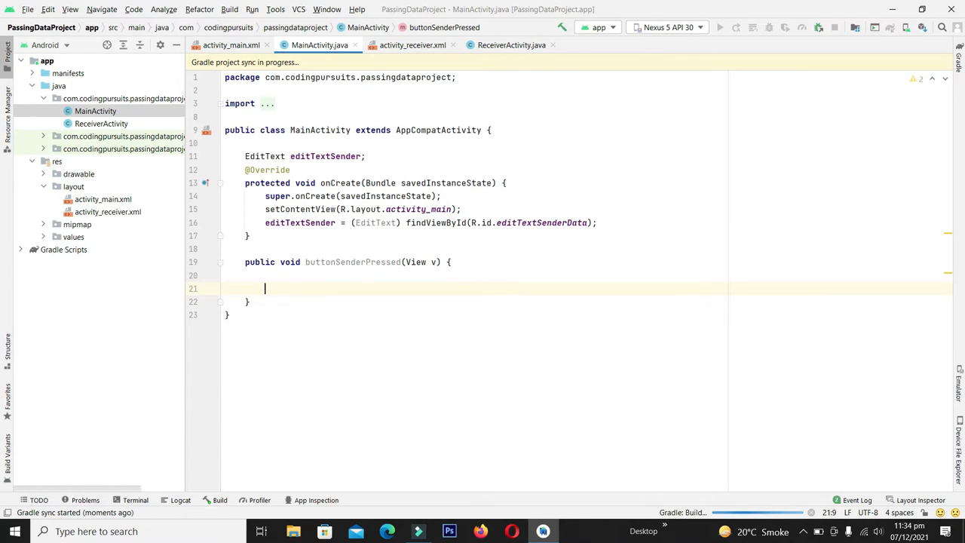
pyautogui.write('Intent senderIntent =')
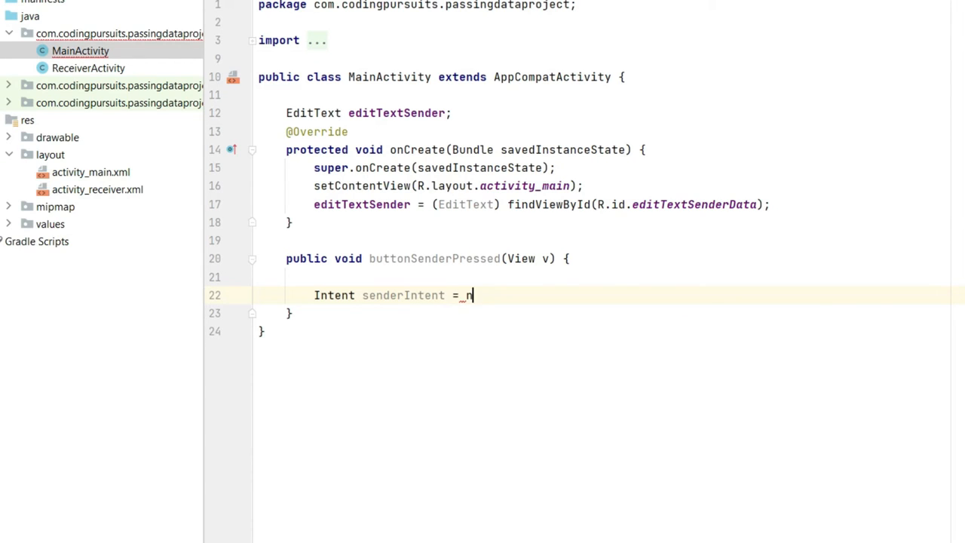
pyautogui.write('new Intent(this, ReceiverActivity.class);')
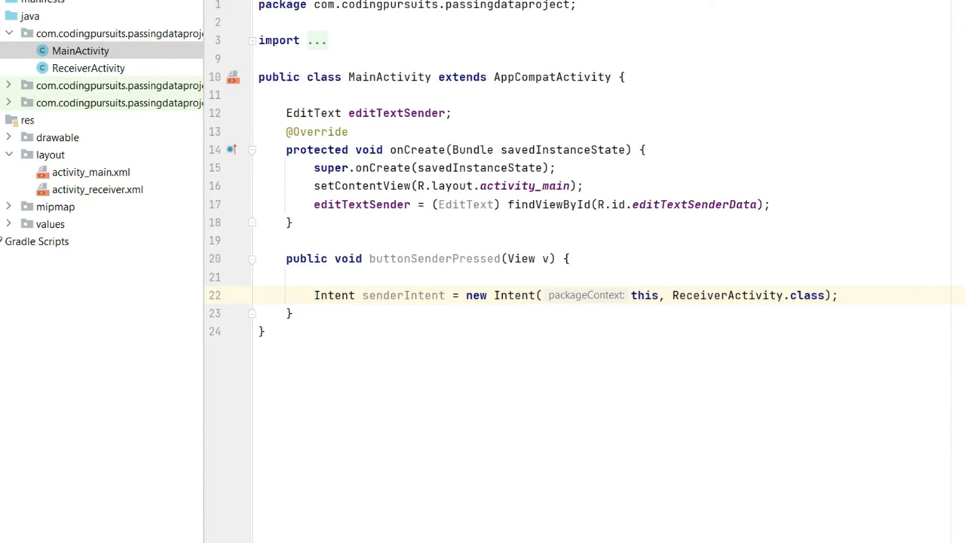
pyautogui.write('sen')
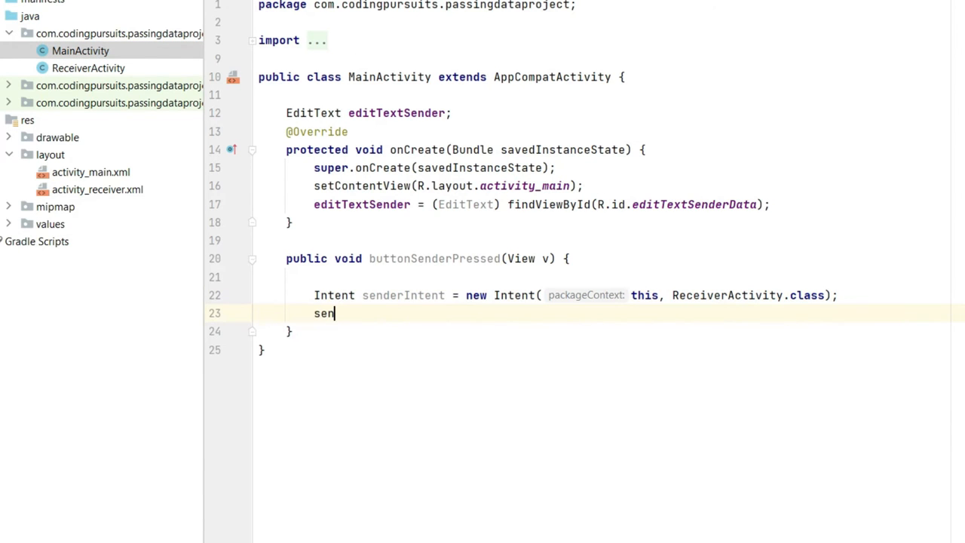
pyautogui.write('der')
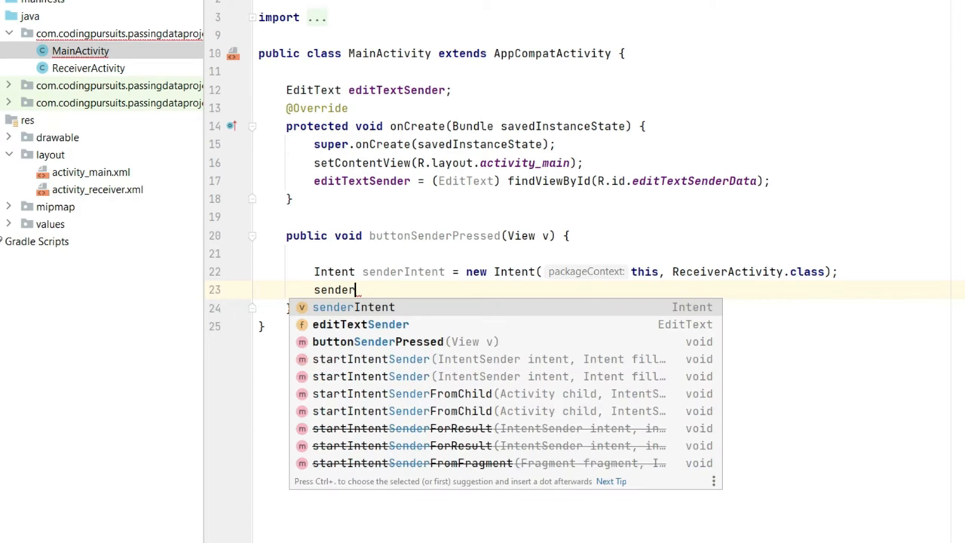
# - Put editTextSender's text as extra KEY_SENDER and call startActivity(senderIntent)
pyautogui.write('.putExtra("')
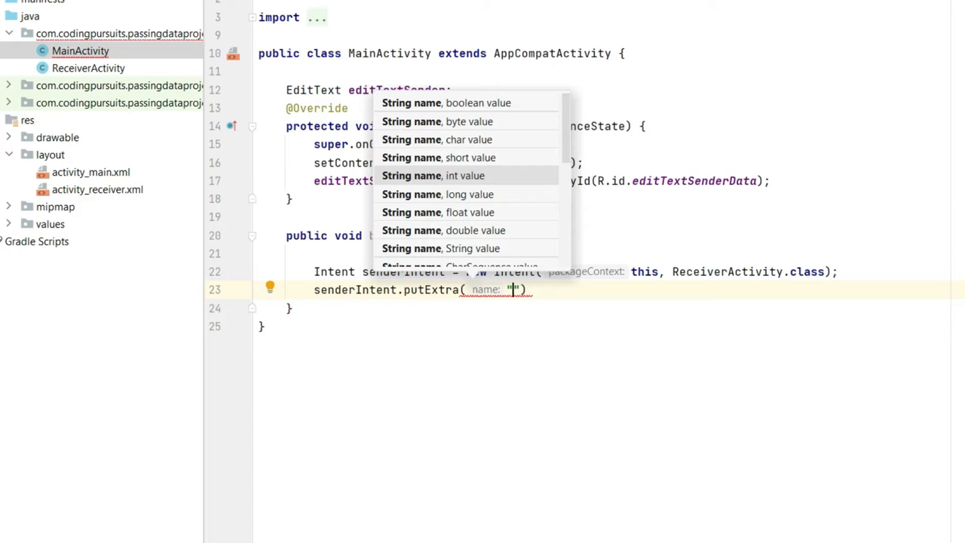
pyautogui.write('KEY_SEN')
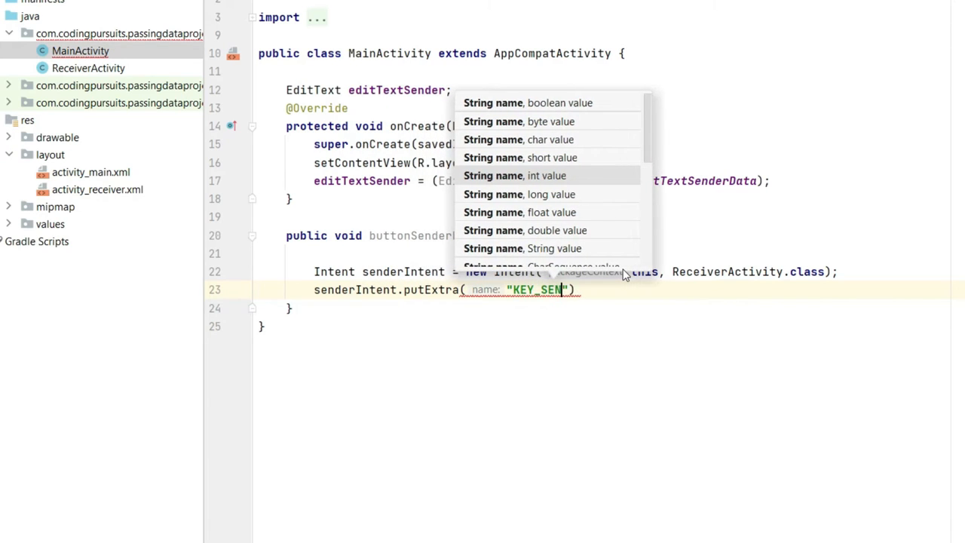
pyautogui.write('DER')
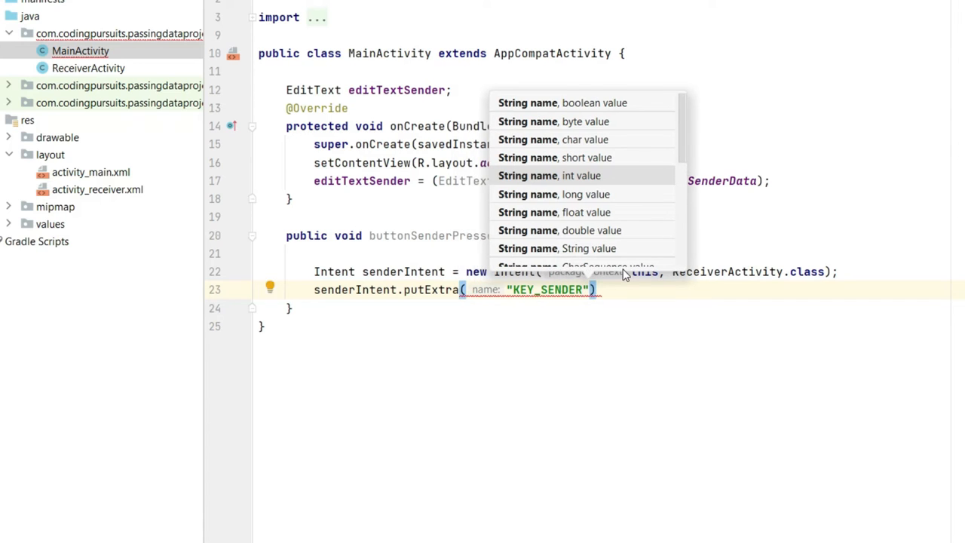
pyautogui.write(', editTextSender.')
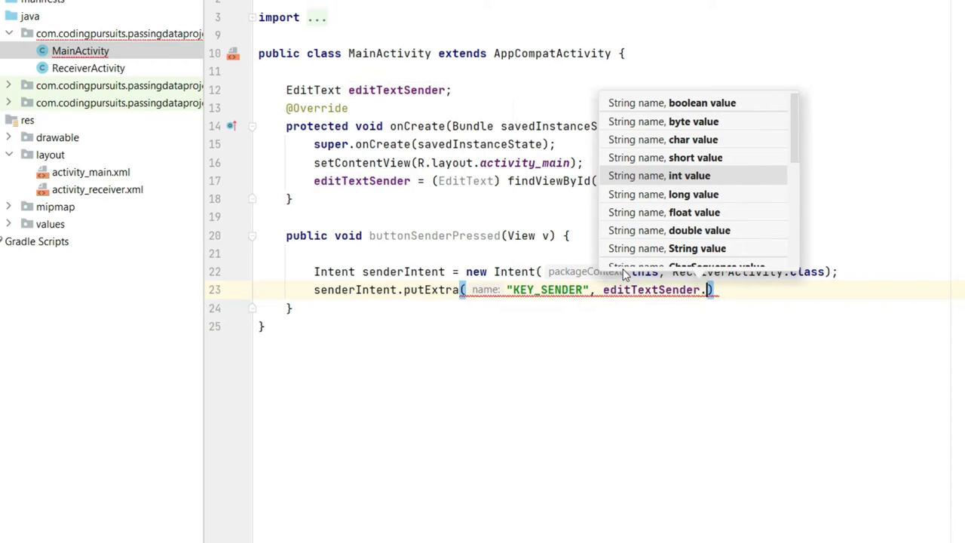
pyautogui.write('te')
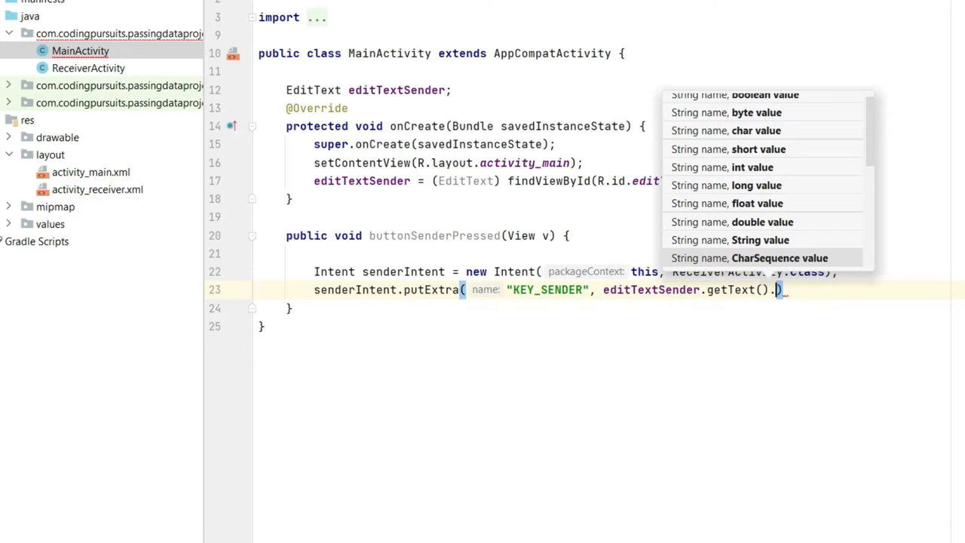
pyautogui.write('toString()')
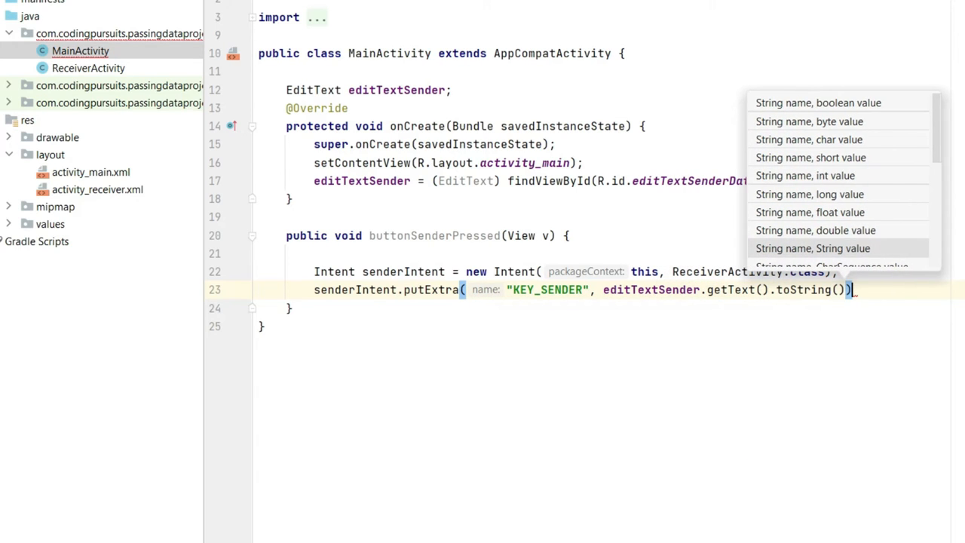
pyautogui.write(';')
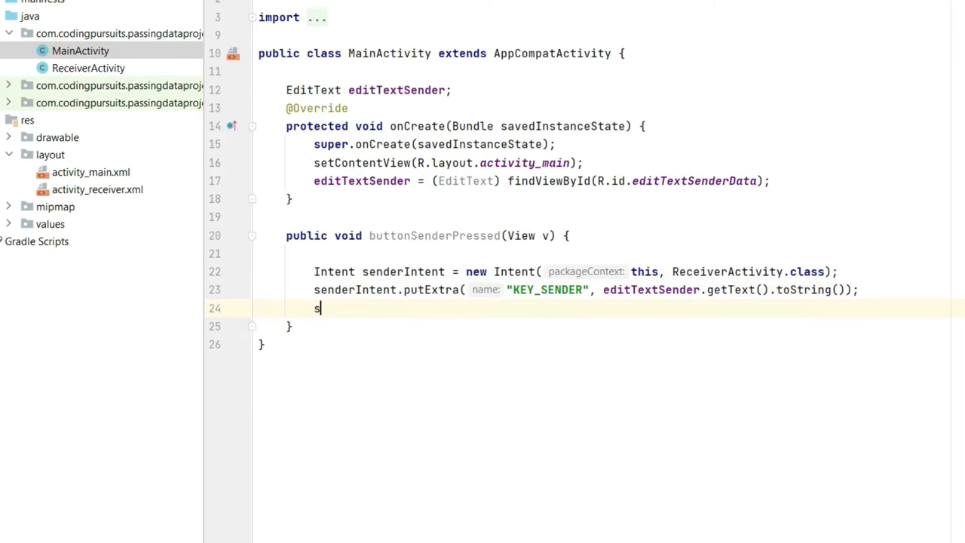
pyautogui.write('tartActivity();')
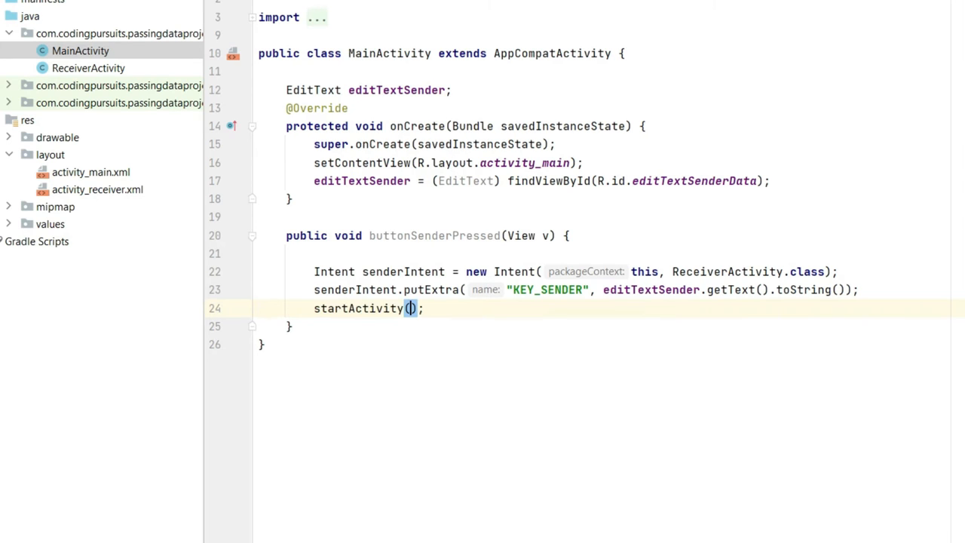
pyautogui.write('senderIntent')
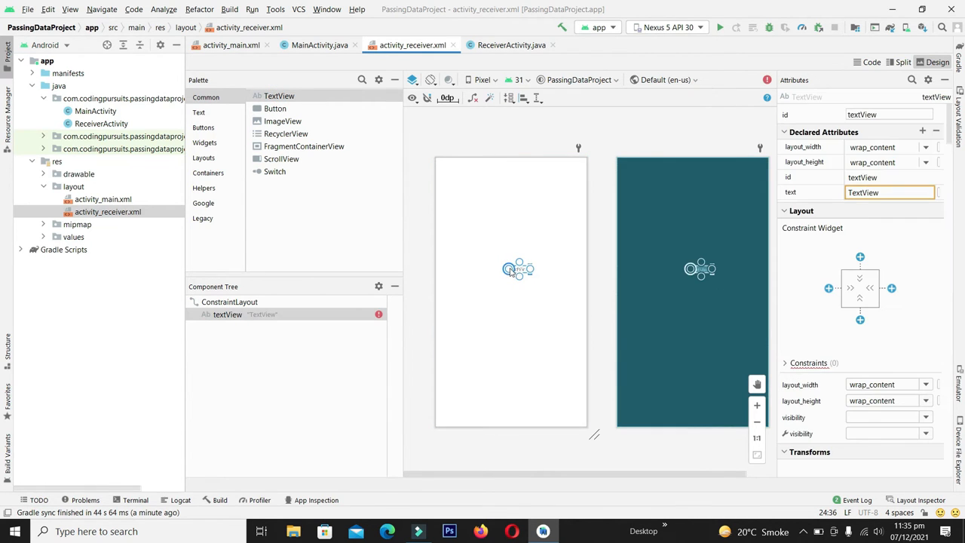
# - Constrain the receiver TextView to the parent edges and refactor its id to textViewReceicer
pyautogui.moveTo(518, 268); pyautogui.dragTo(445, 269)
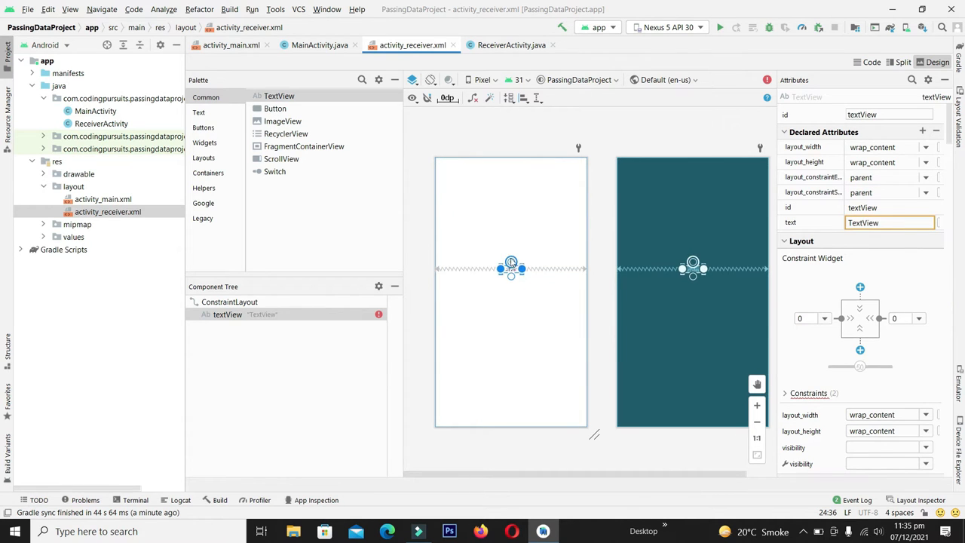
pyautogui.moveTo(511, 269); pyautogui.dragTo(511, 169)
pyautogui.write('te')
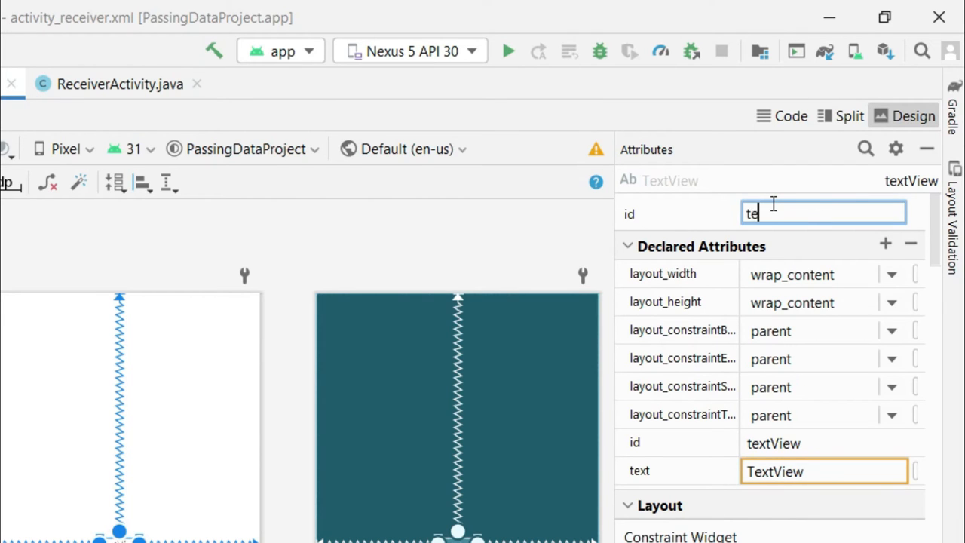
pyautogui.write('xtView')
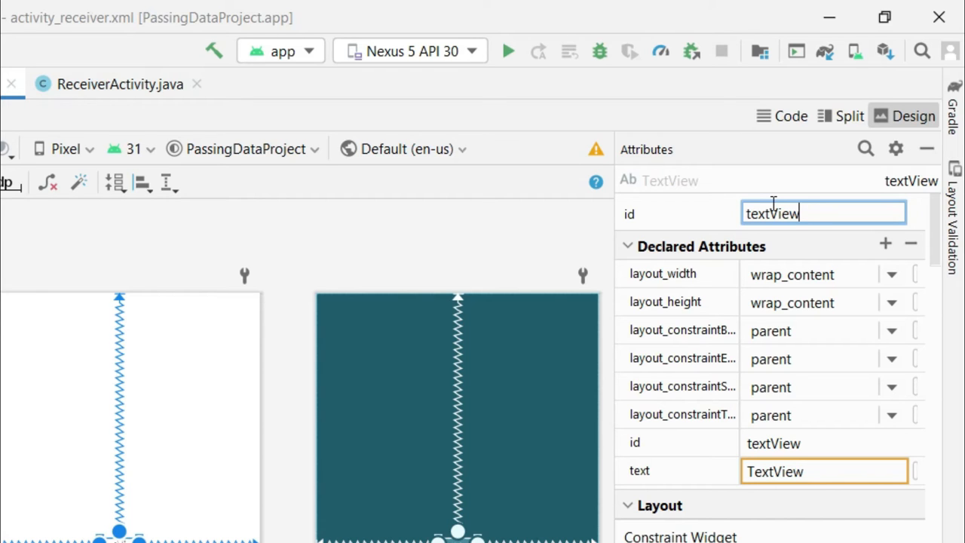
pyautogui.write('Receicer')
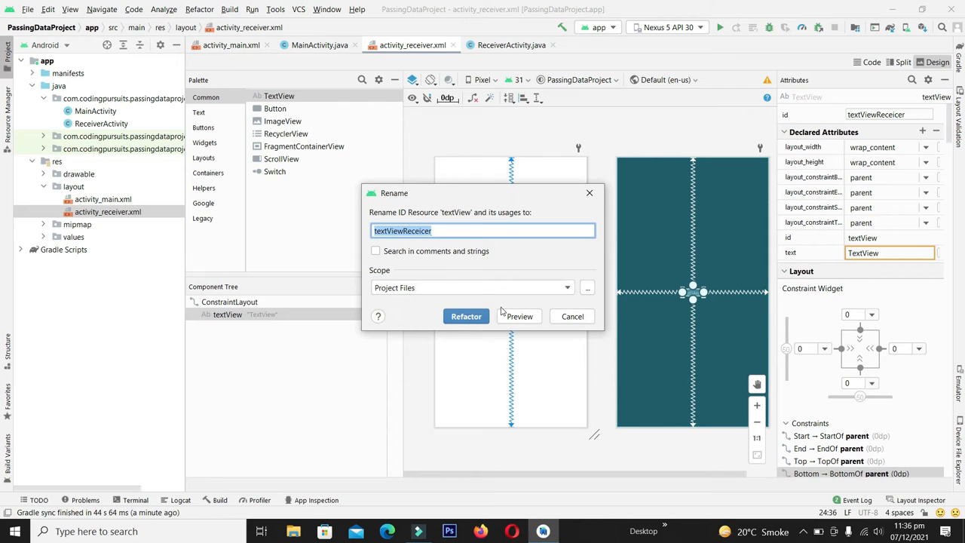
pyautogui.click(466, 317)
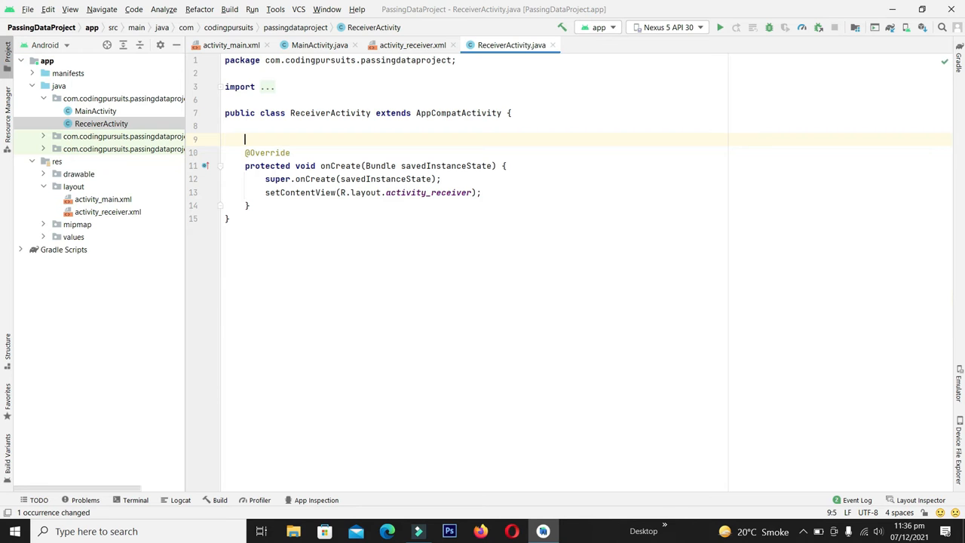
# - Declare TextView textView and assign it via findViewById(R.id.textViewReceicer)
pyautogui.write('Tex')
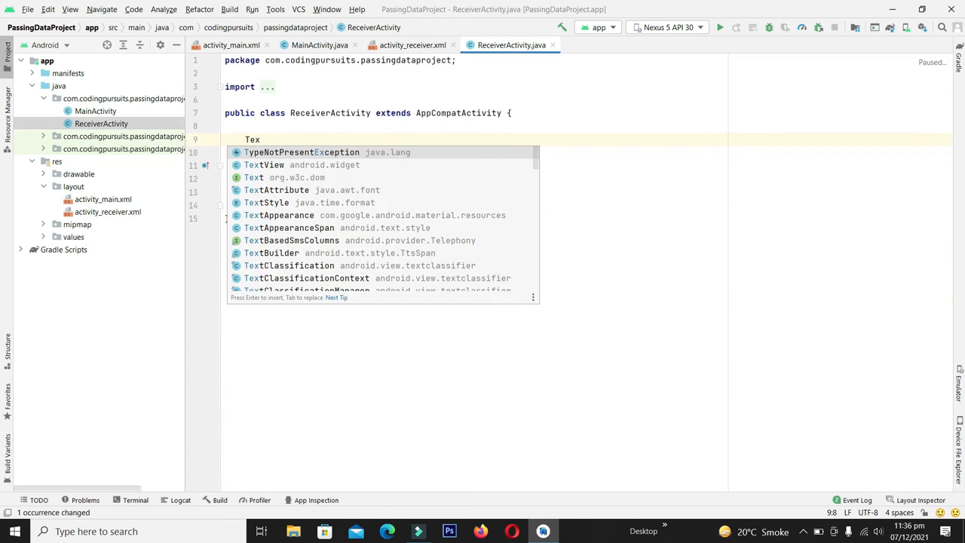
pyautogui.write('TextView textView;')
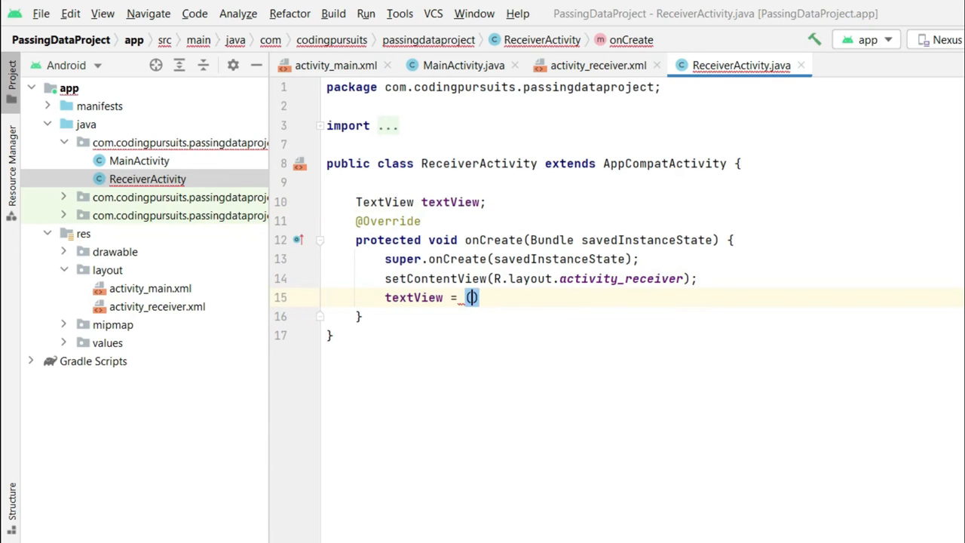
pyautogui.write('(TextView) findViewById(')
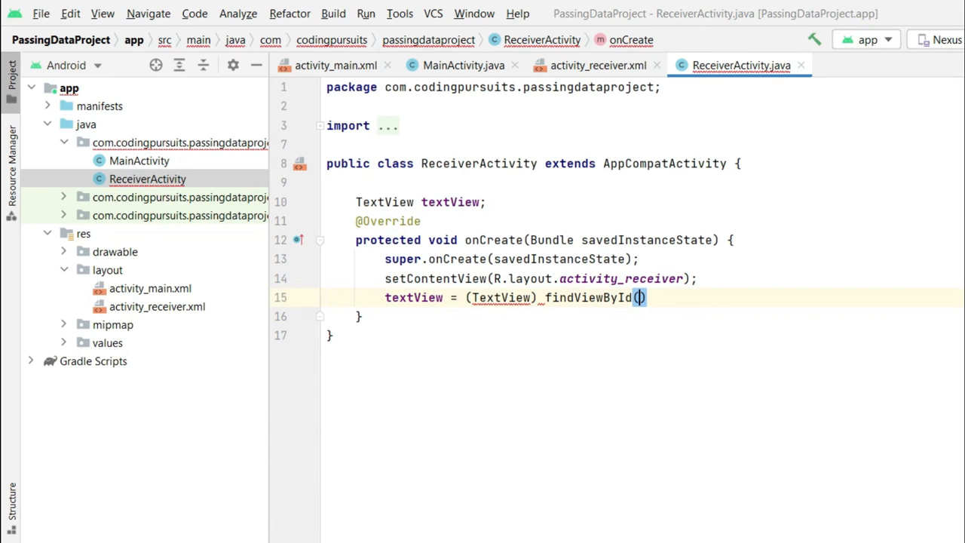
pyautogui.write('R.id.textViewReceicer')
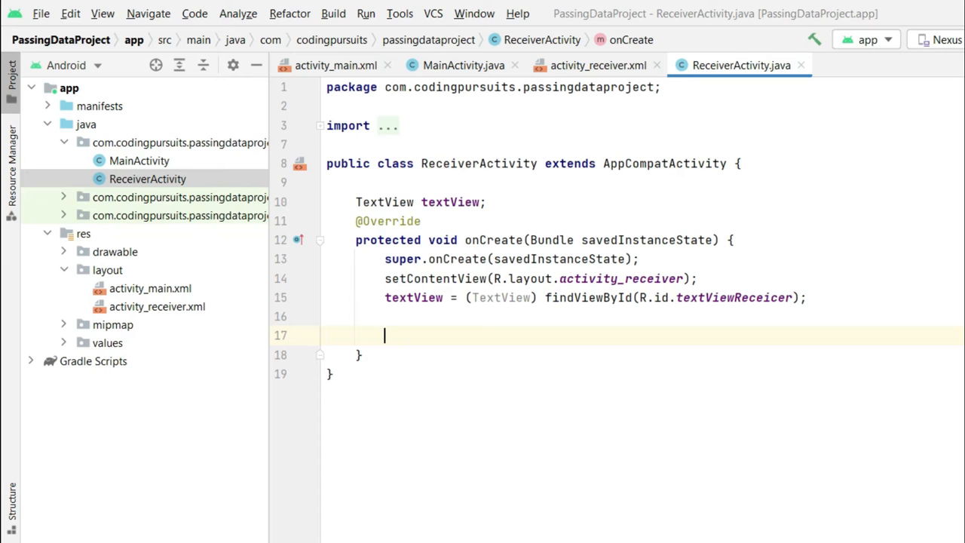
# - Get the incoming intent and read String receivedValue from getStringExtra("KEY_SENDER")
pyautogui.write('Intent_r')
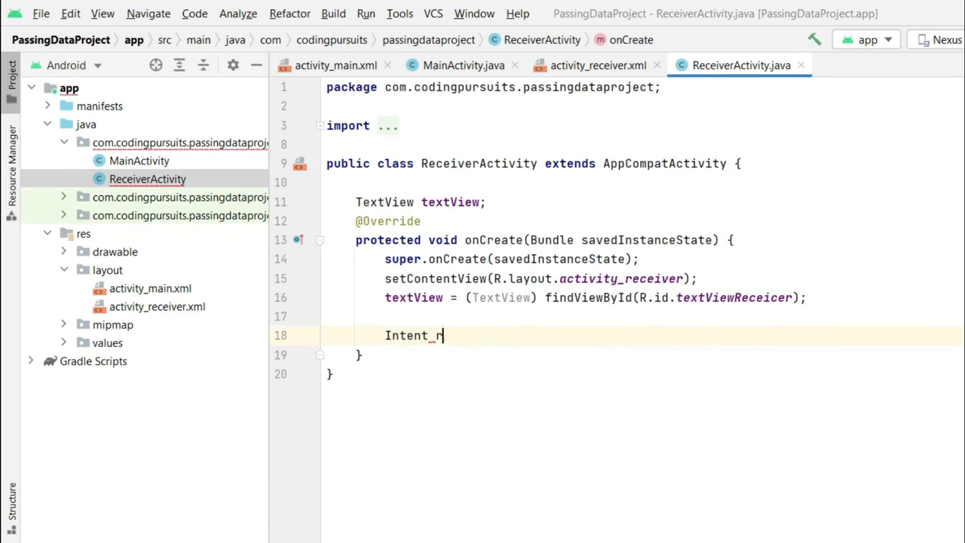
pyautogui.write('eceiverIntent')
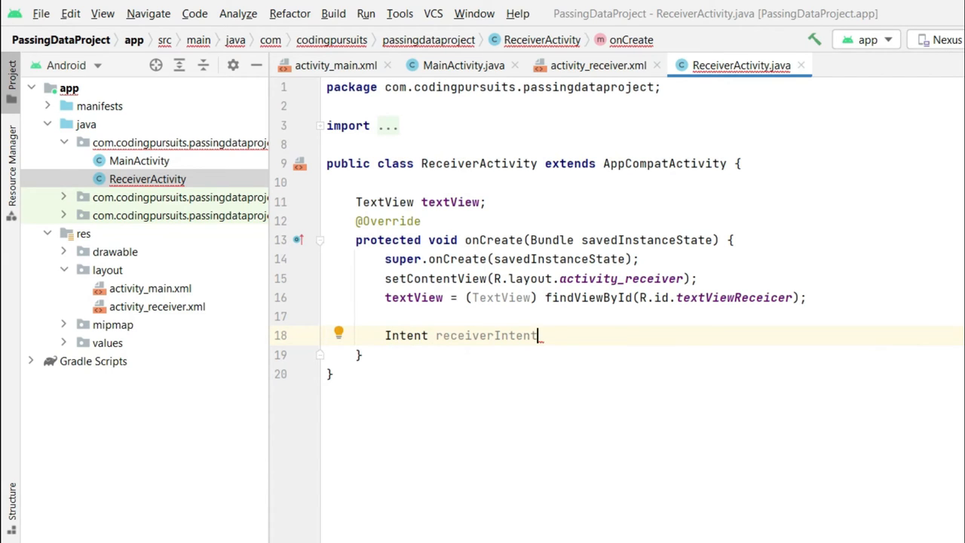
pyautogui.write('= getIntent();')
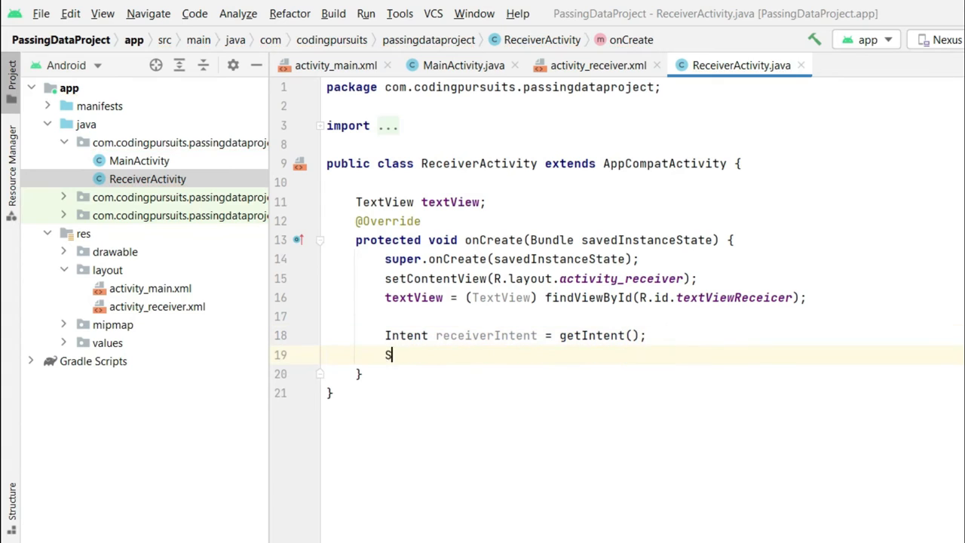
pyautogui.write('tring_receivedValue = receiverIntent.getStringExtra(')
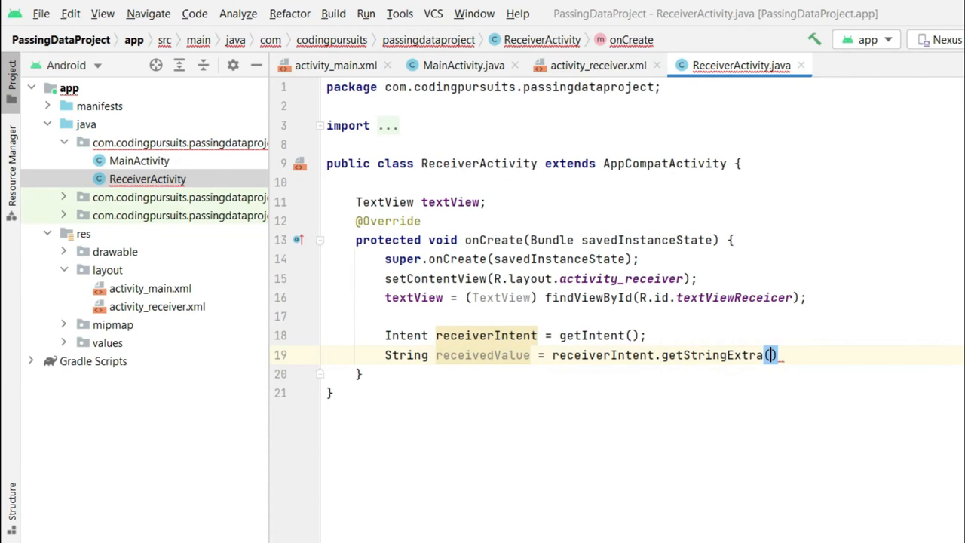
pyautogui.write('""')
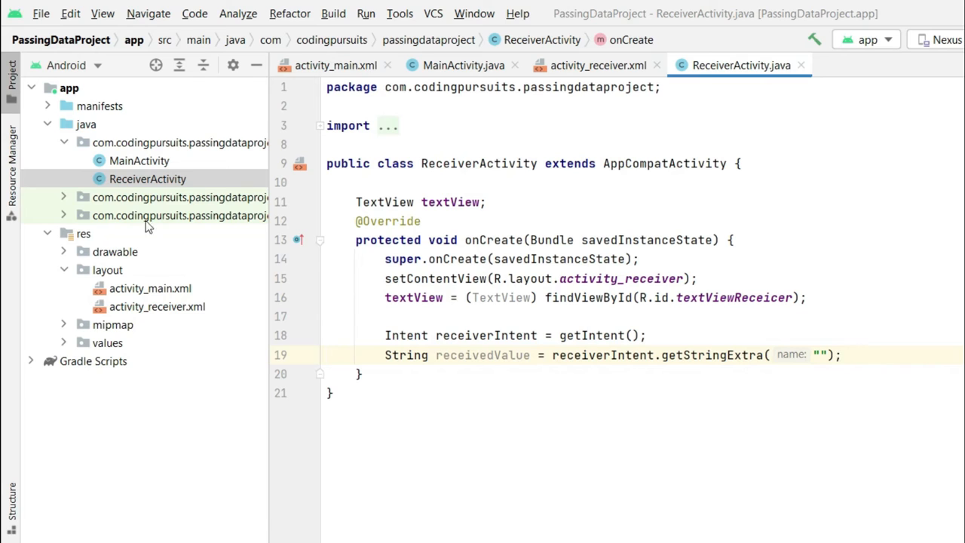
pyautogui.click(464, 65)
pyautogui.write('KEY_SENDER')
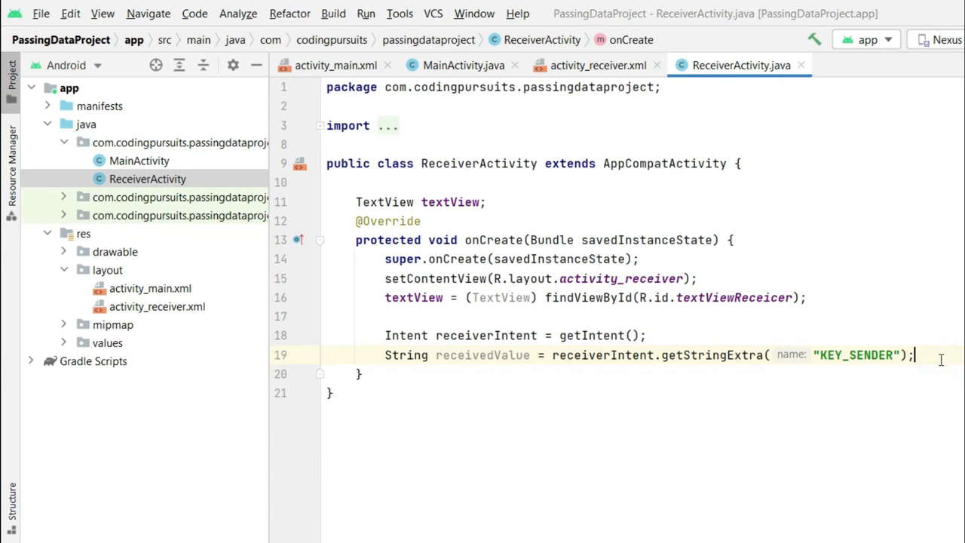
# - Set receivedValue on textView with setText, then review MainActivity's code
pyautogui.press('enter')
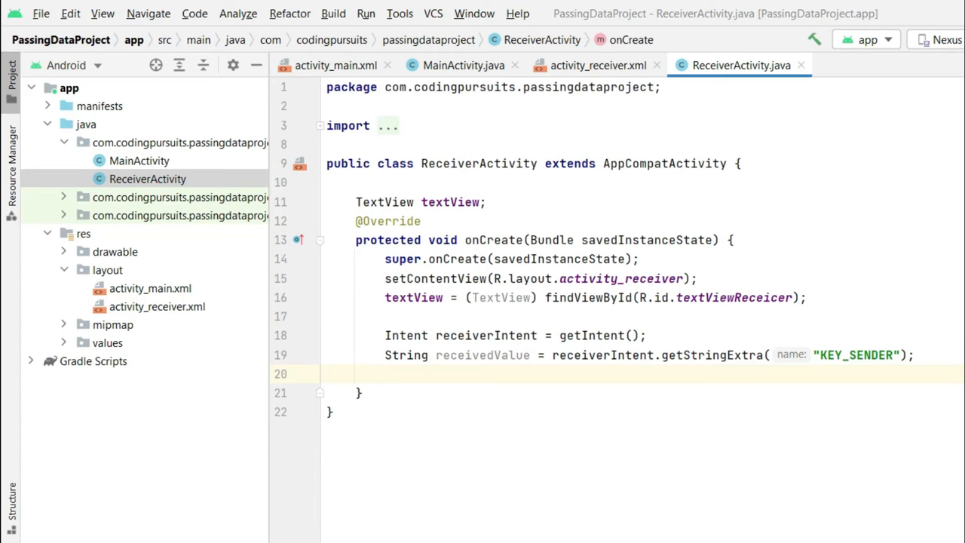
pyautogui.write('textView.setText(rece);')
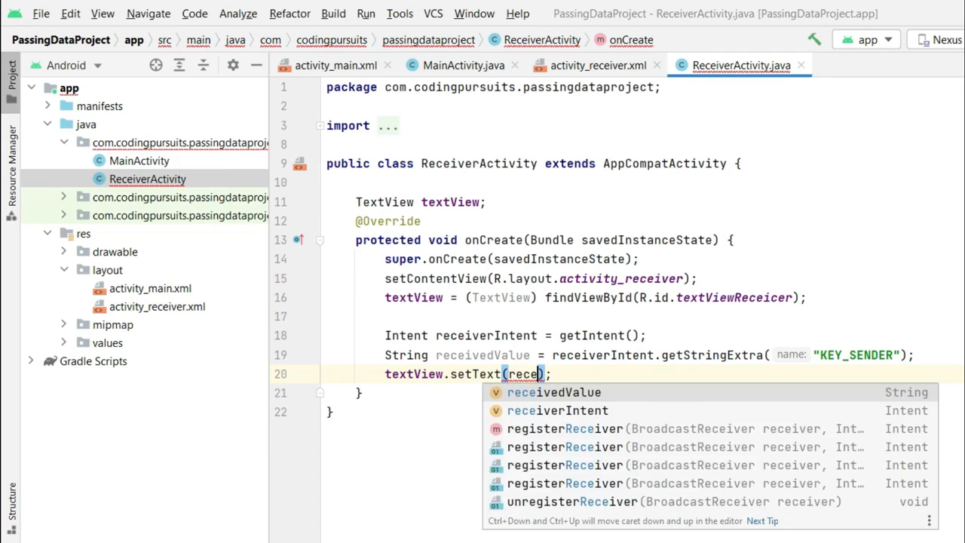
pyautogui.click(553, 392)
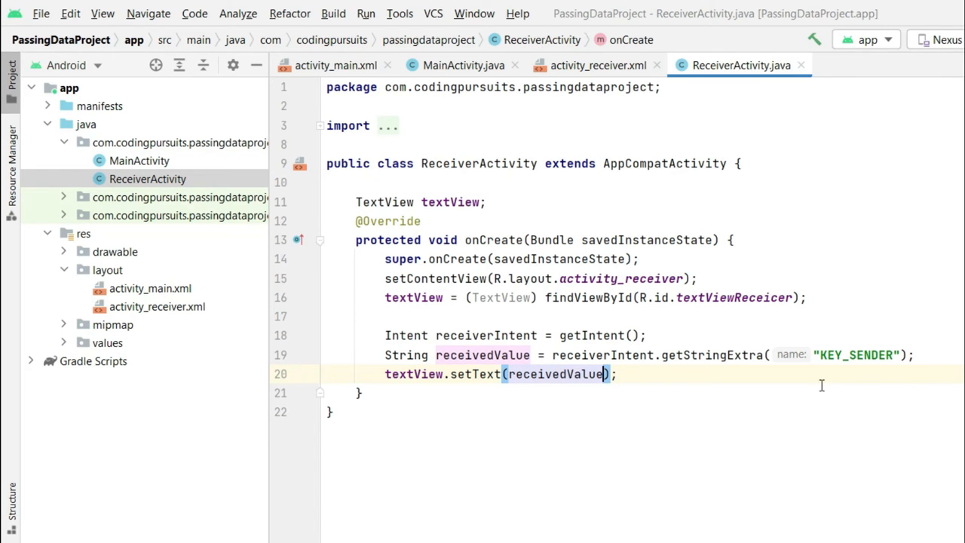
pyautogui.click(461, 65)
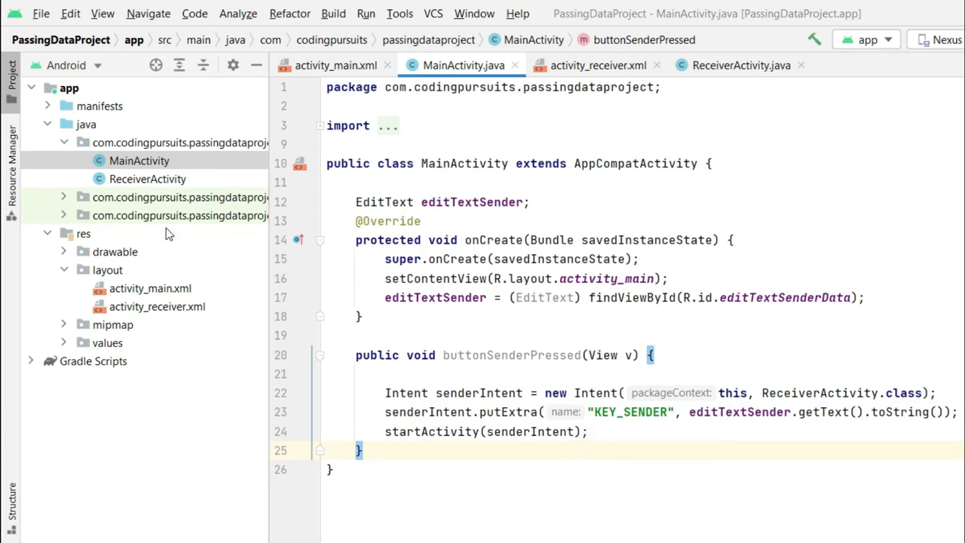
pyautogui.click(148, 178)
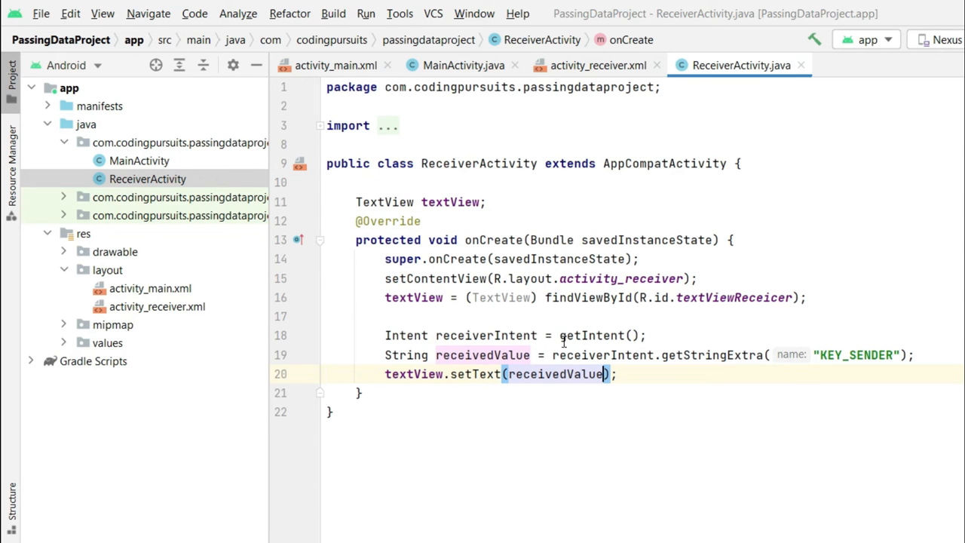
pyautogui.doubleClick(857, 354)
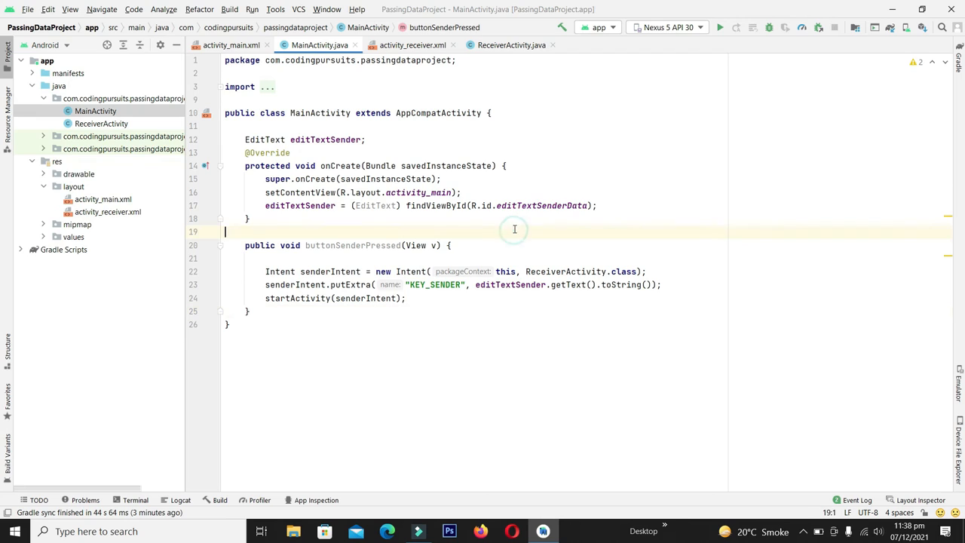
pyautogui.moveTo(721, 27)
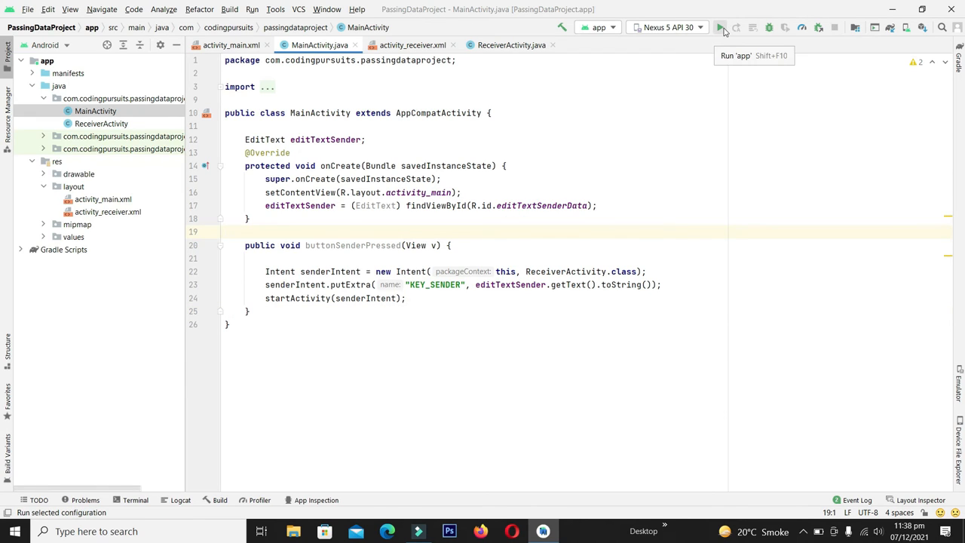
# - Run the app on the emulator and focus the Name field
pyautogui.click(721, 28)
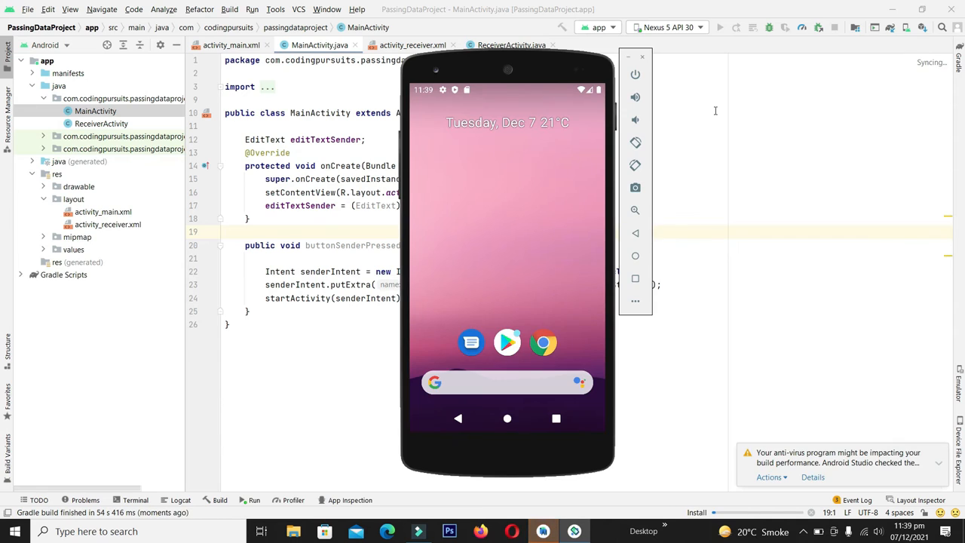
pyautogui.click(720, 27)
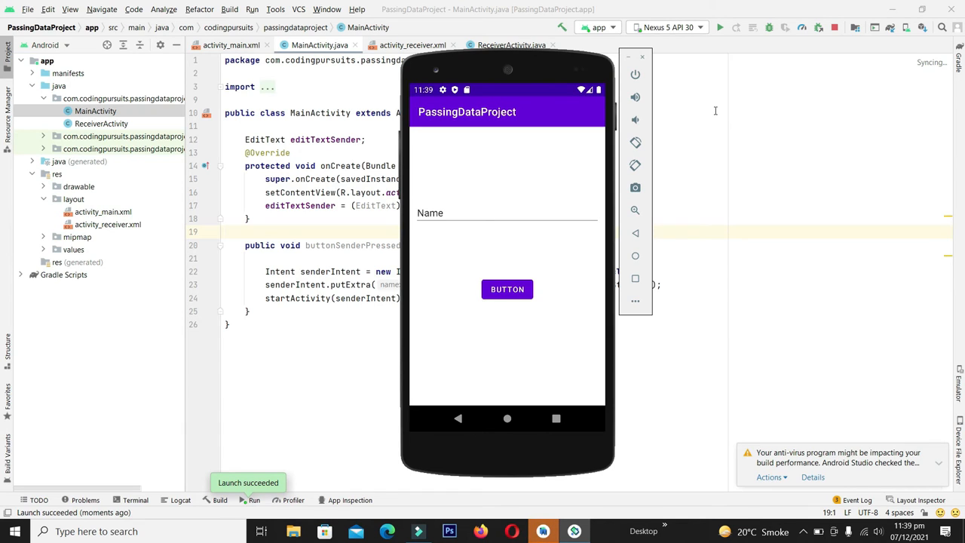
pyautogui.moveTo(693, 117)
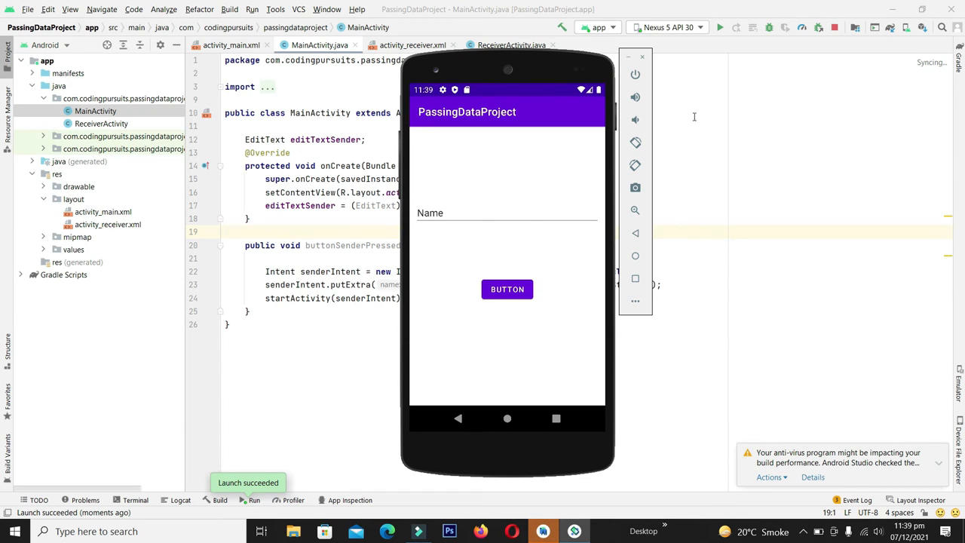
pyautogui.click(507, 213)
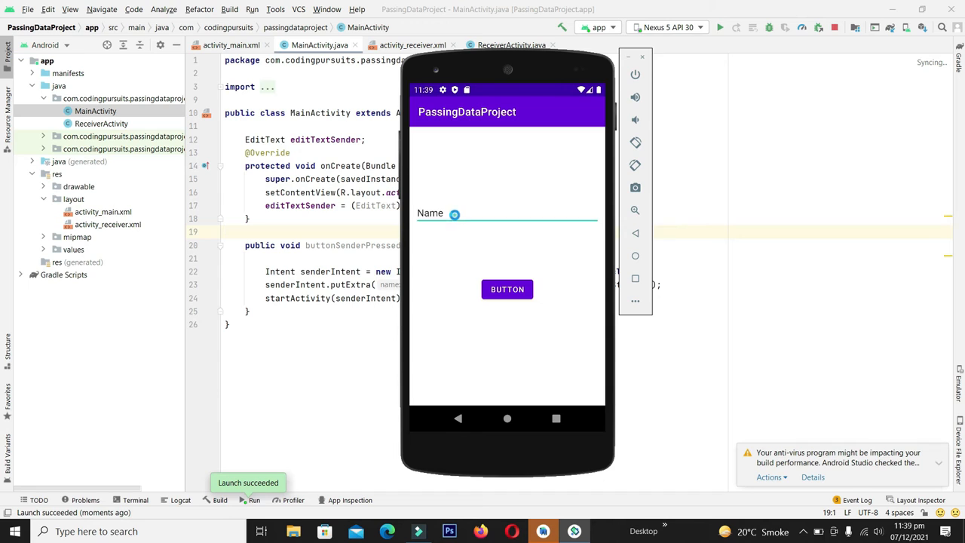
pyautogui.click(505, 213)
pyautogui.write('Coding Pursuit')
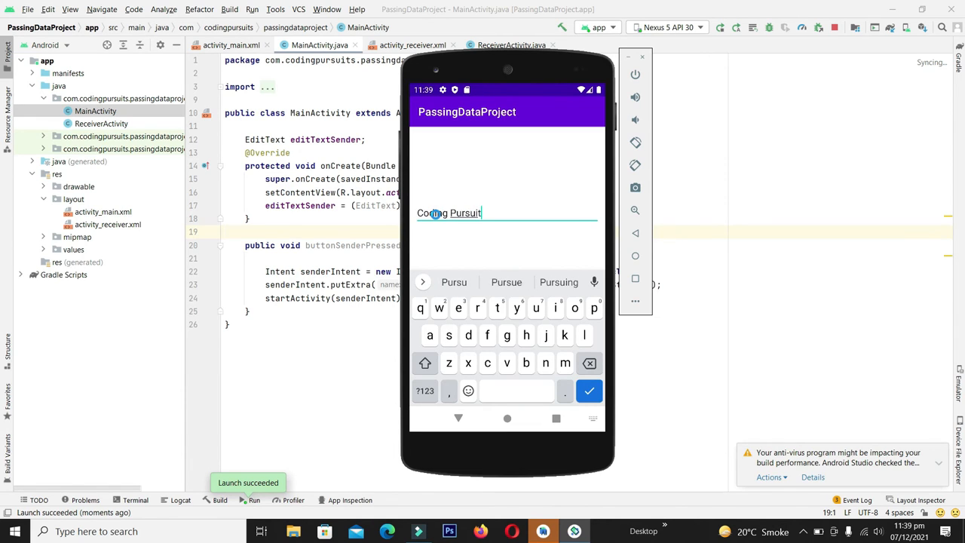
# - Enter Coding Pursuits in the Name field and tap BUTTON to send it
pyautogui.click(507, 282)
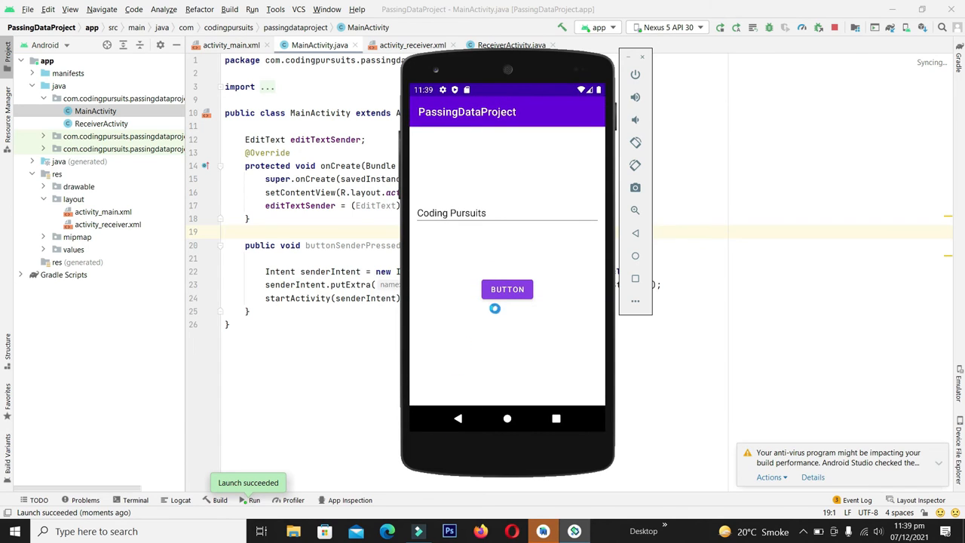
pyautogui.click(506, 290)
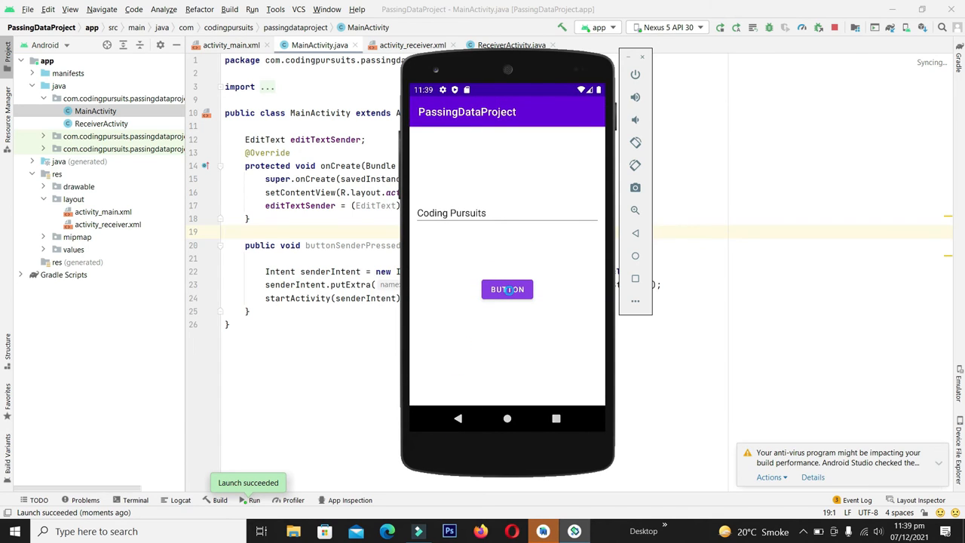
pyautogui.click(506, 290)
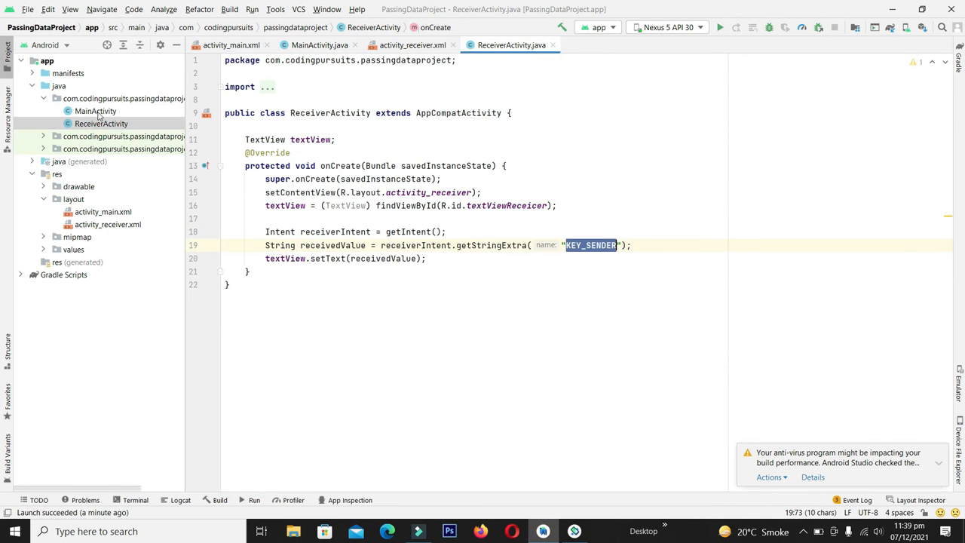
# - Give the button android:onClick="buttonSenderPressed" and text Send Data in activity_main.xml, shown in Design view
pyautogui.click(95, 112)
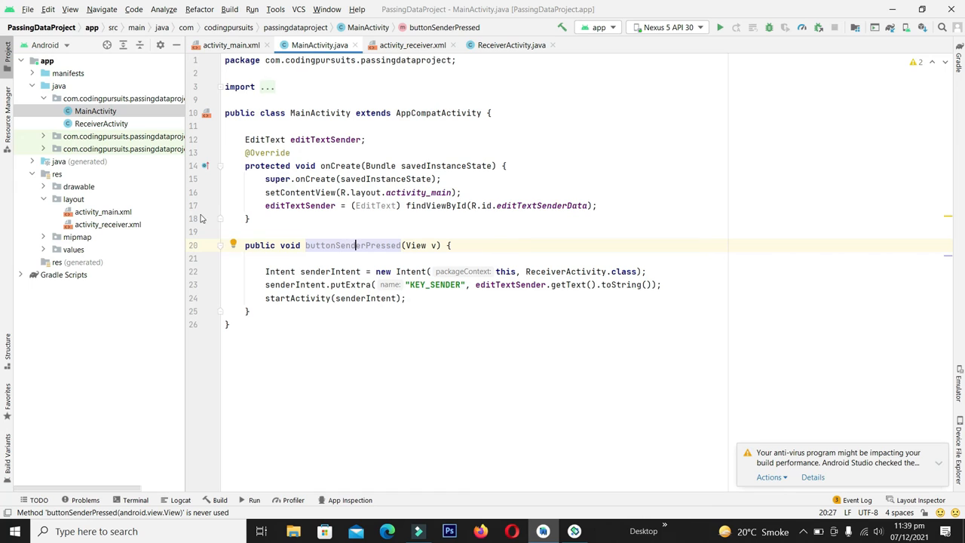
pyautogui.click(103, 211)
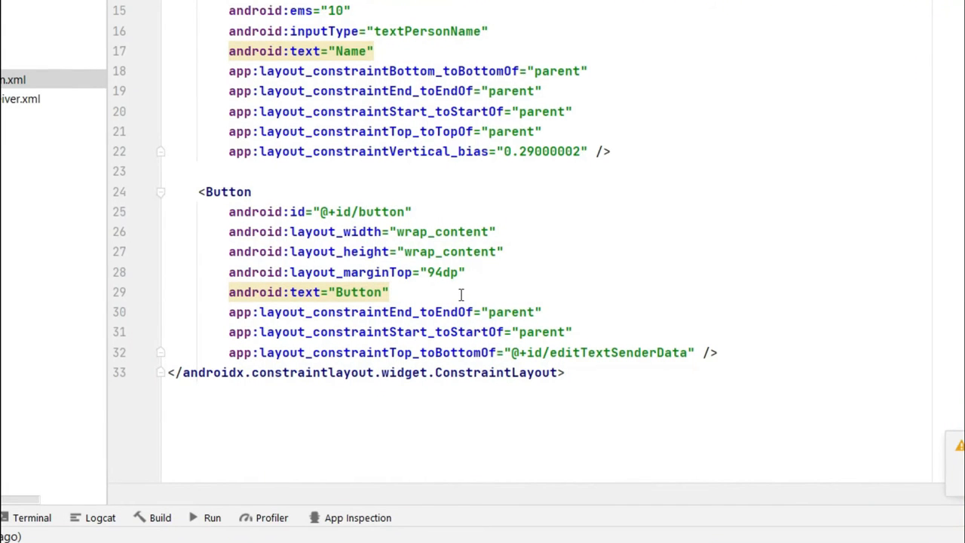
pyautogui.write('onClick="buttonSenderPressed')
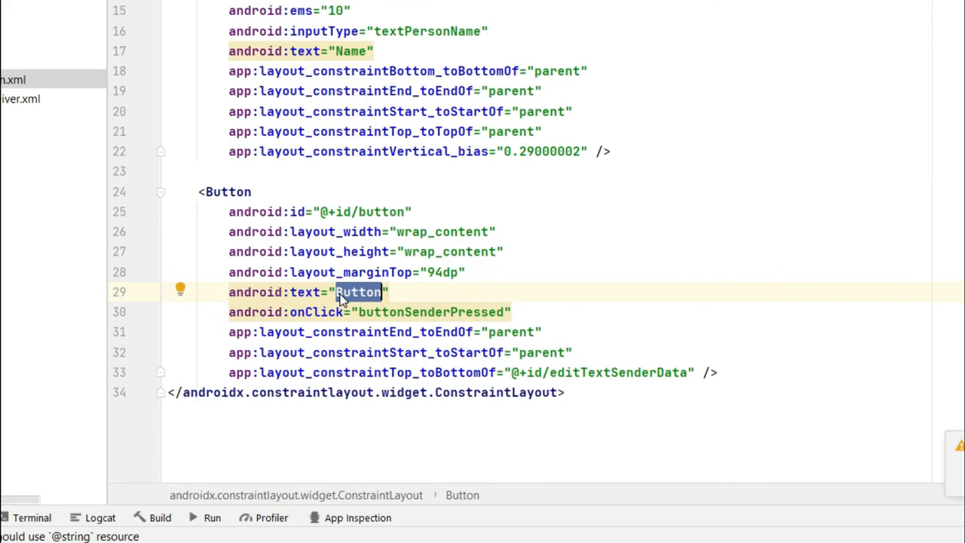
pyautogui.write('S')
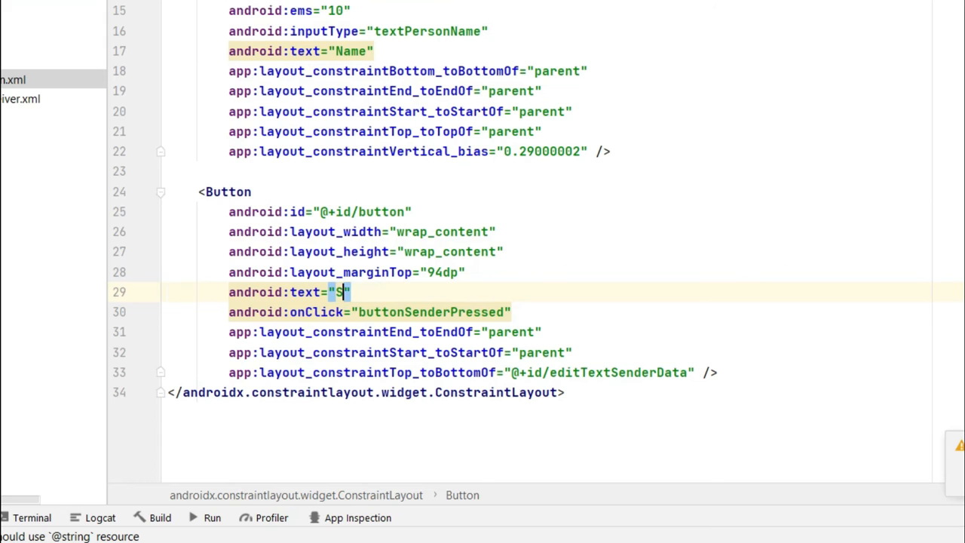
pyautogui.write('end Data')
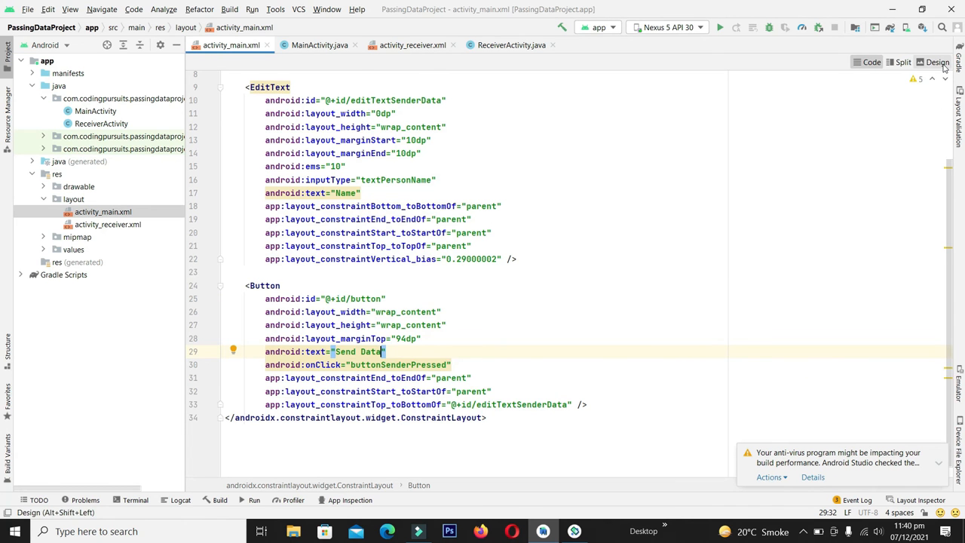
pyautogui.click(936, 62)
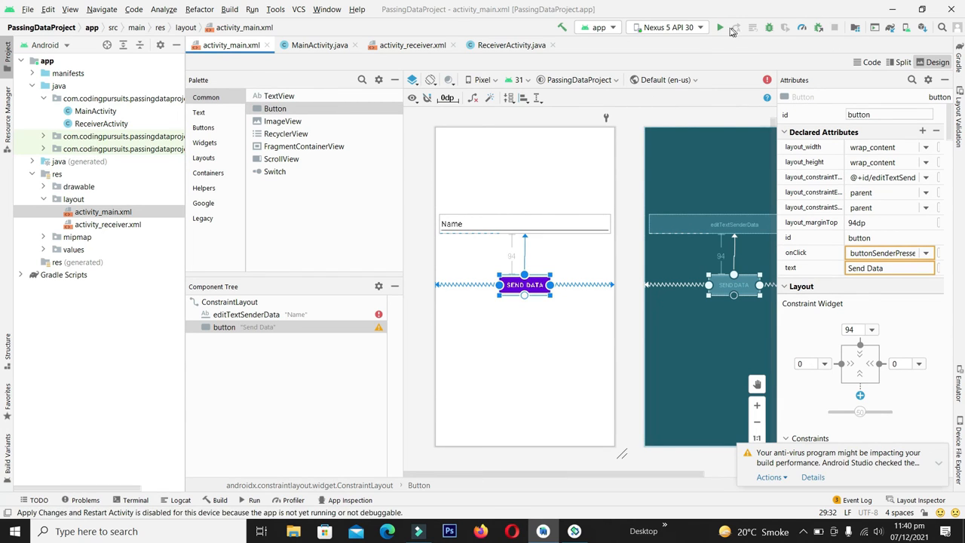
# - Rerun the app and send Coding Pursuits to the receiver screen via SEND DATA
pyautogui.click(721, 27)
pyautogui.write('Co')
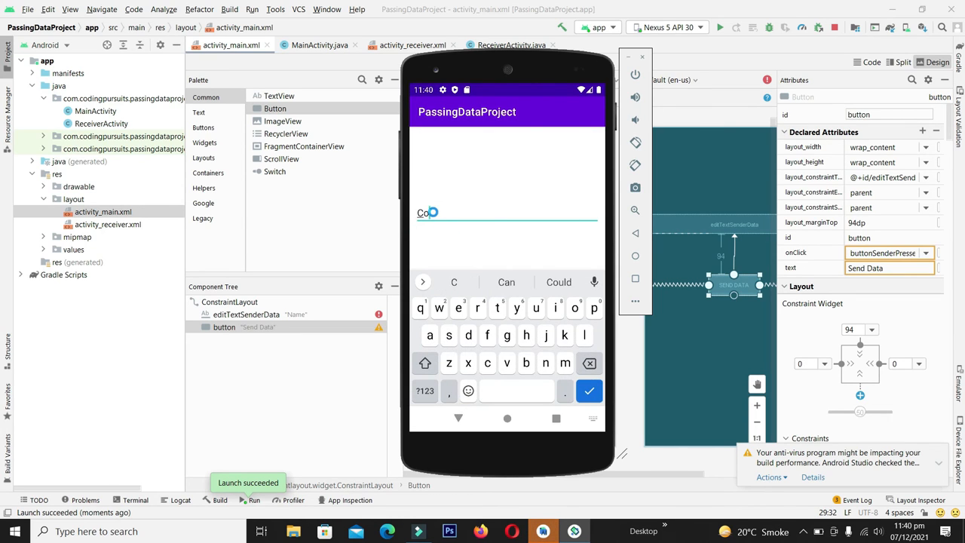
pyautogui.write('ding Pursuits')
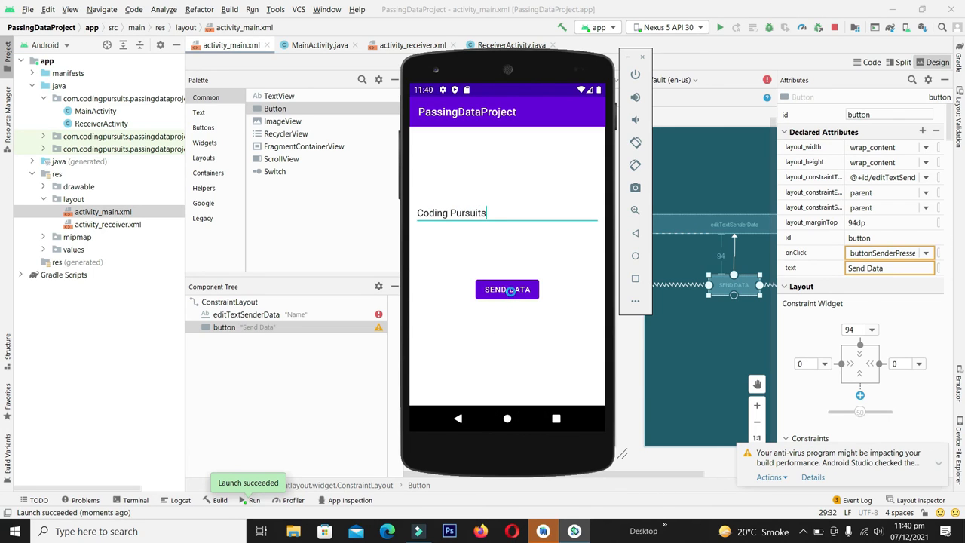
pyautogui.click(507, 290)
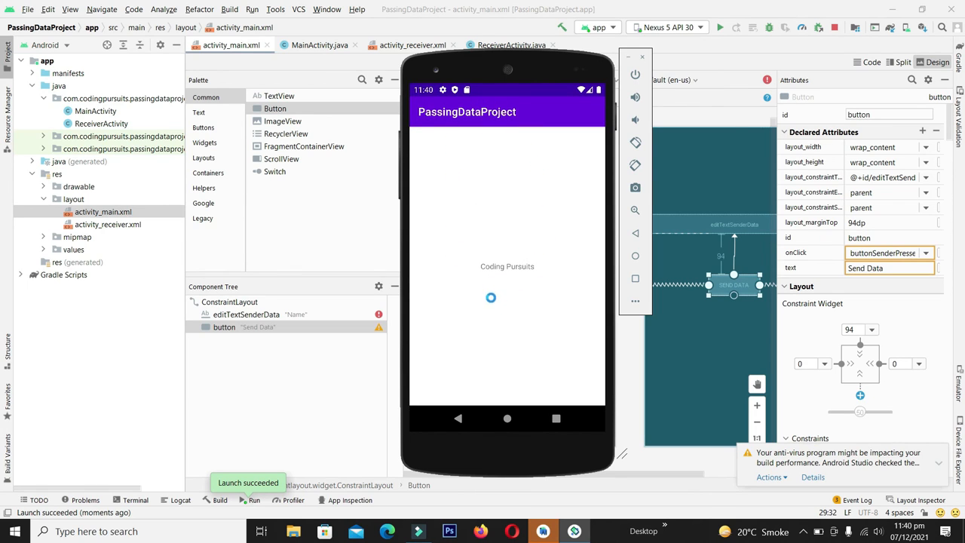
pyautogui.moveTo(540, 286)
pyautogui.write('I Love Coding')
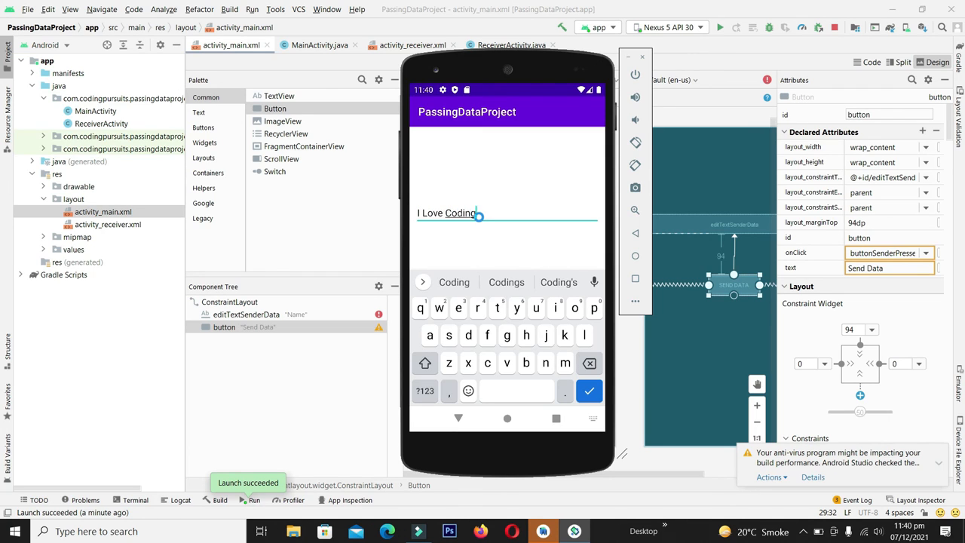
# - Go back and send I Love Coding to the receiver screen the same way
pyautogui.click(588, 391)
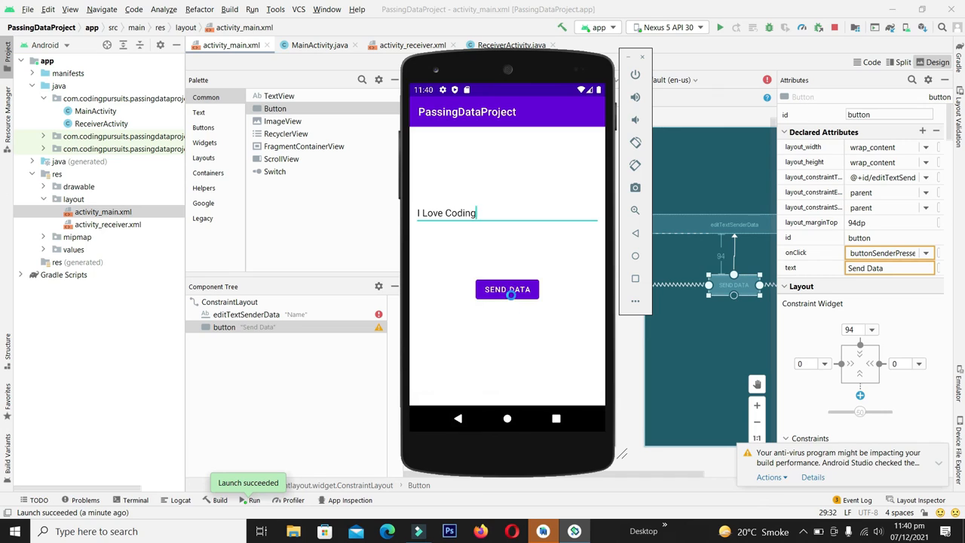
pyautogui.click(506, 290)
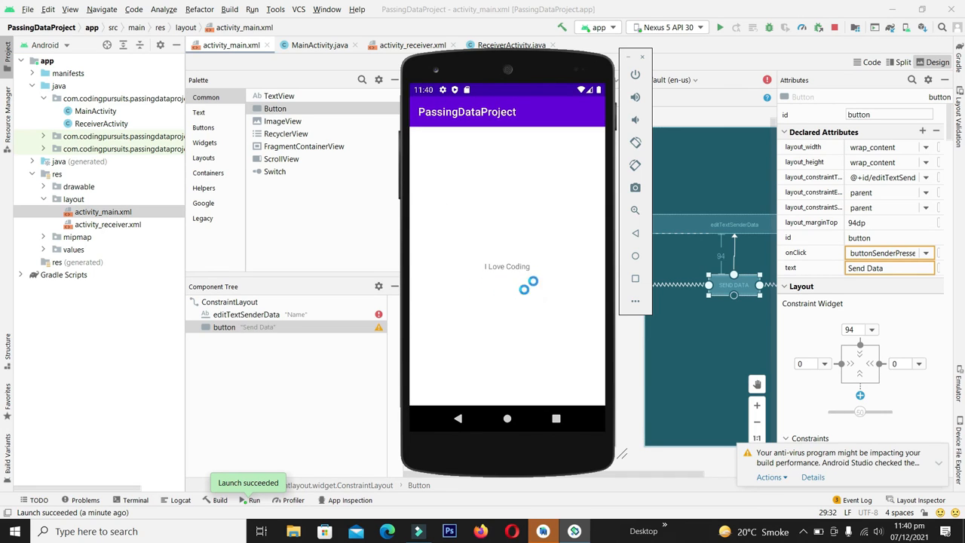